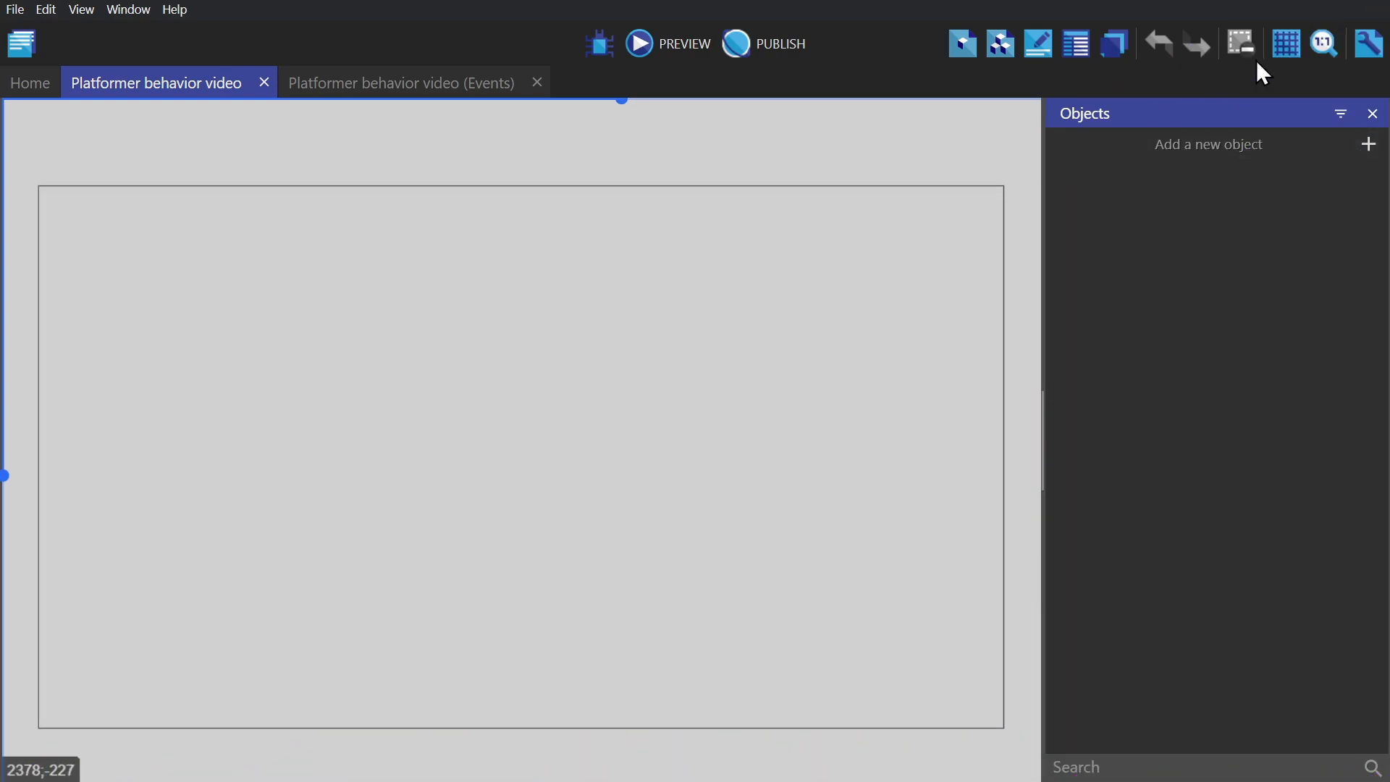
- Enable the scene grid and set its cell size to 18 by 18 pixels
{"action": "left_click", "coordinate": [1284, 43]}
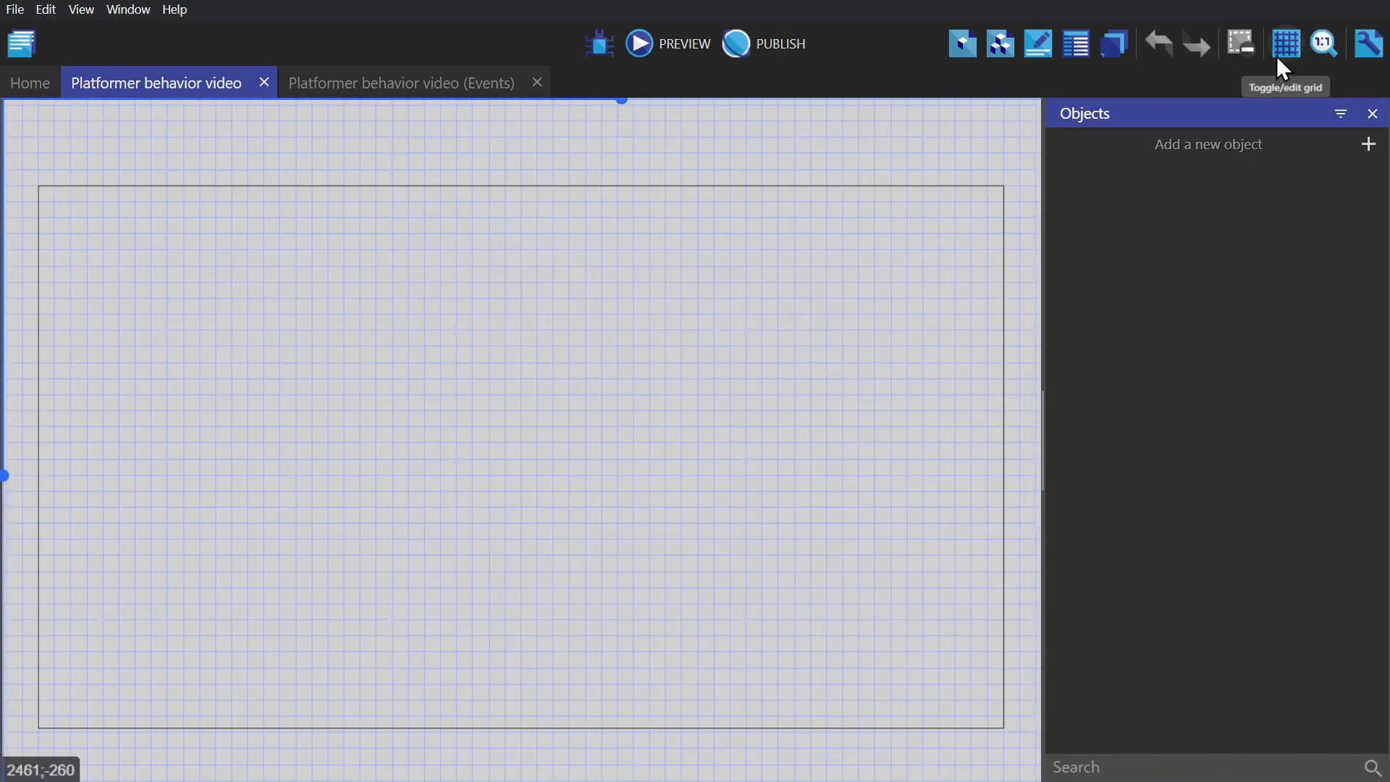
{"action": "left_click", "coordinate": [1285, 44]}
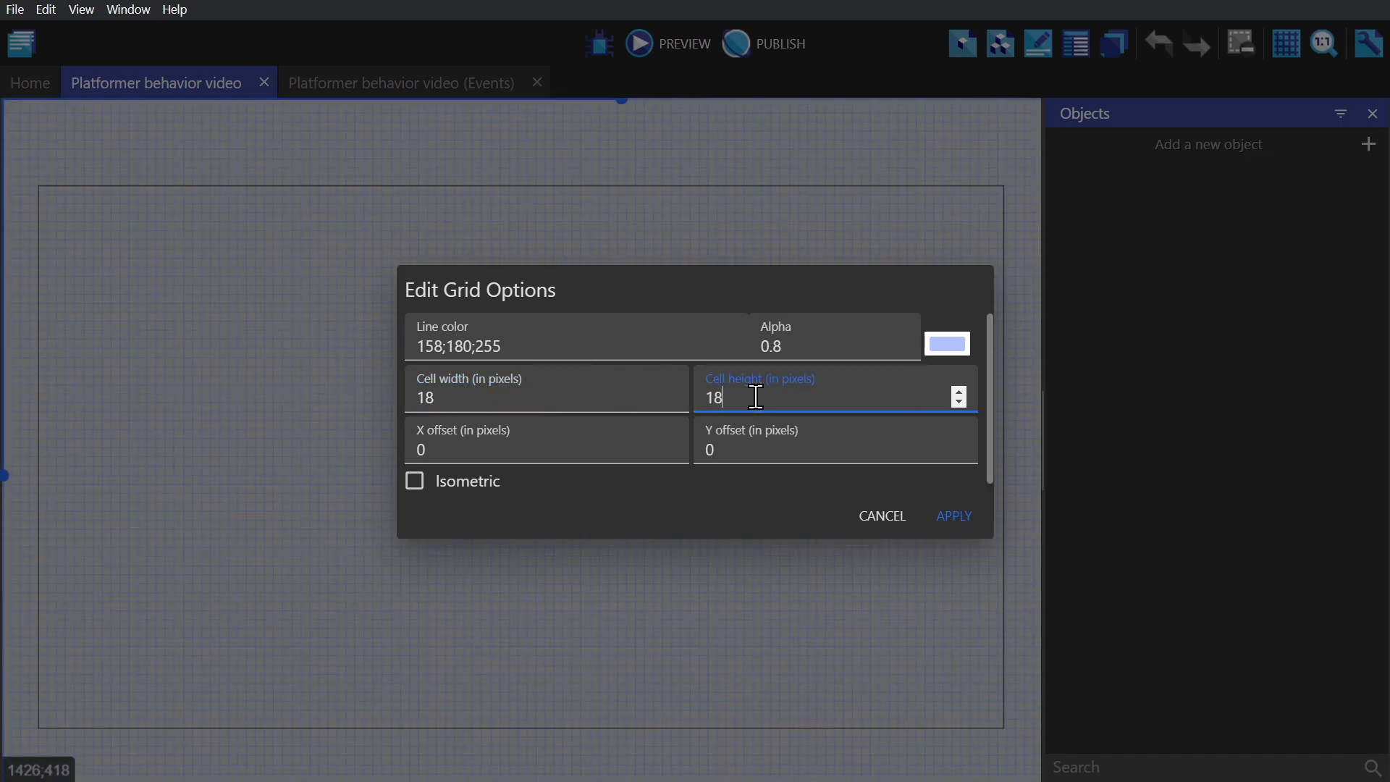
{"action": "left_click", "coordinate": [953, 515]}
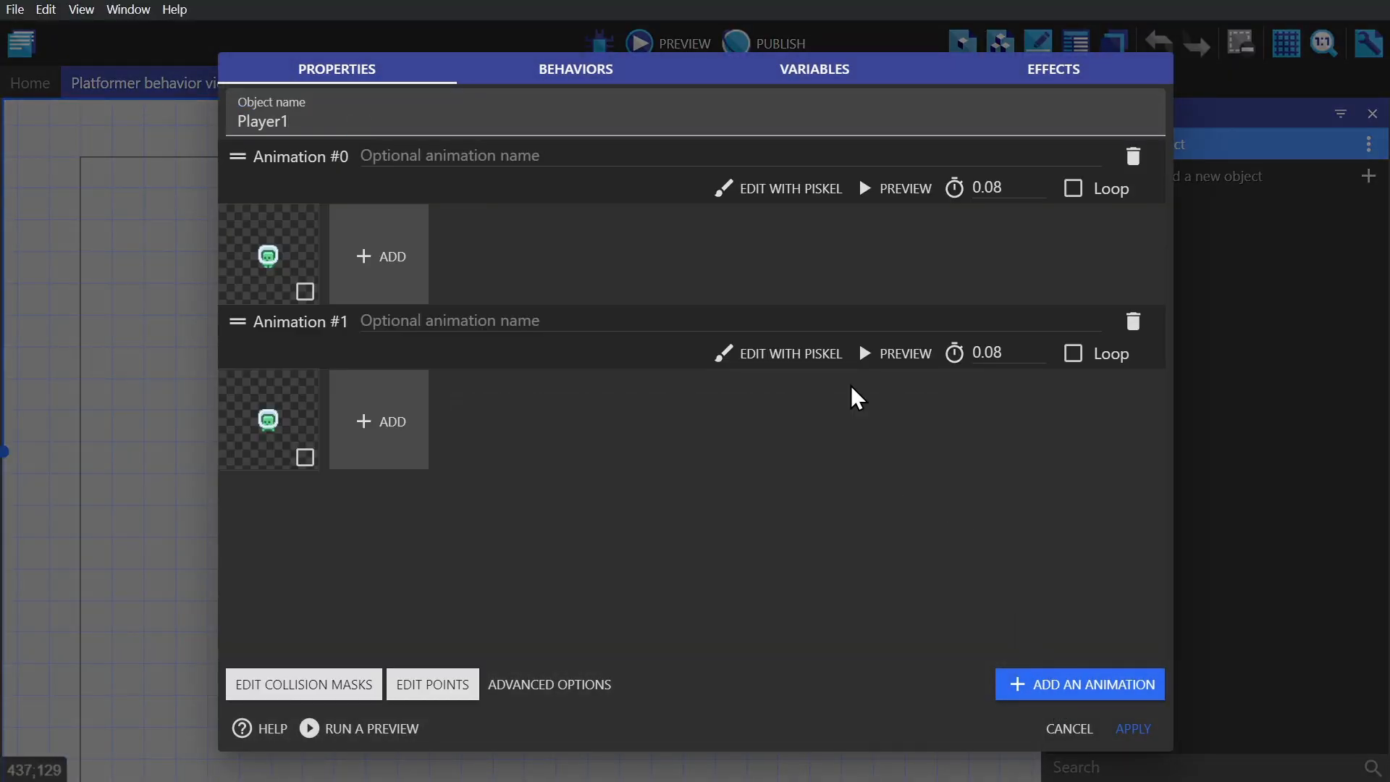
- Rename Animation #0 to Idle and Animation #1 to Run on Player1
{"action": "left_click", "coordinate": [443, 156]}
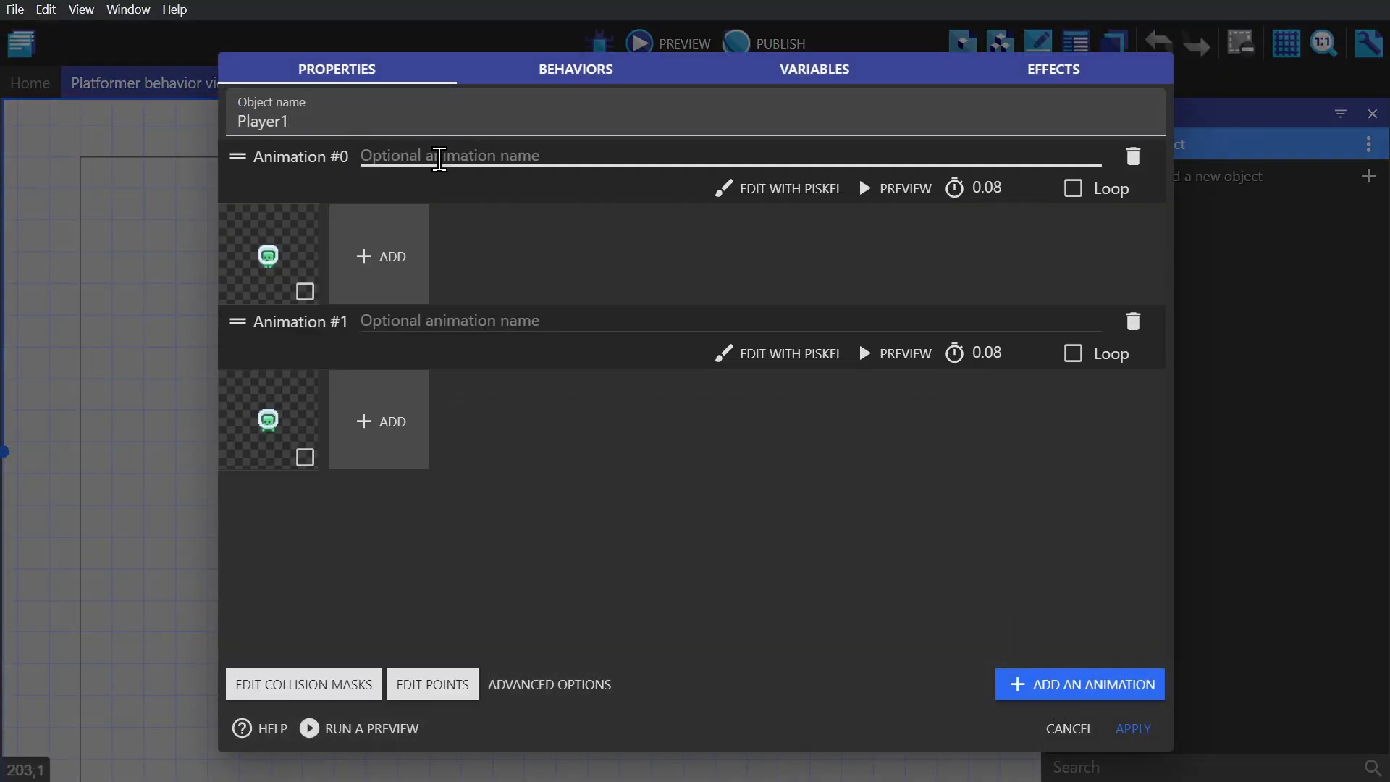
{"action": "type", "text": "Idle"}
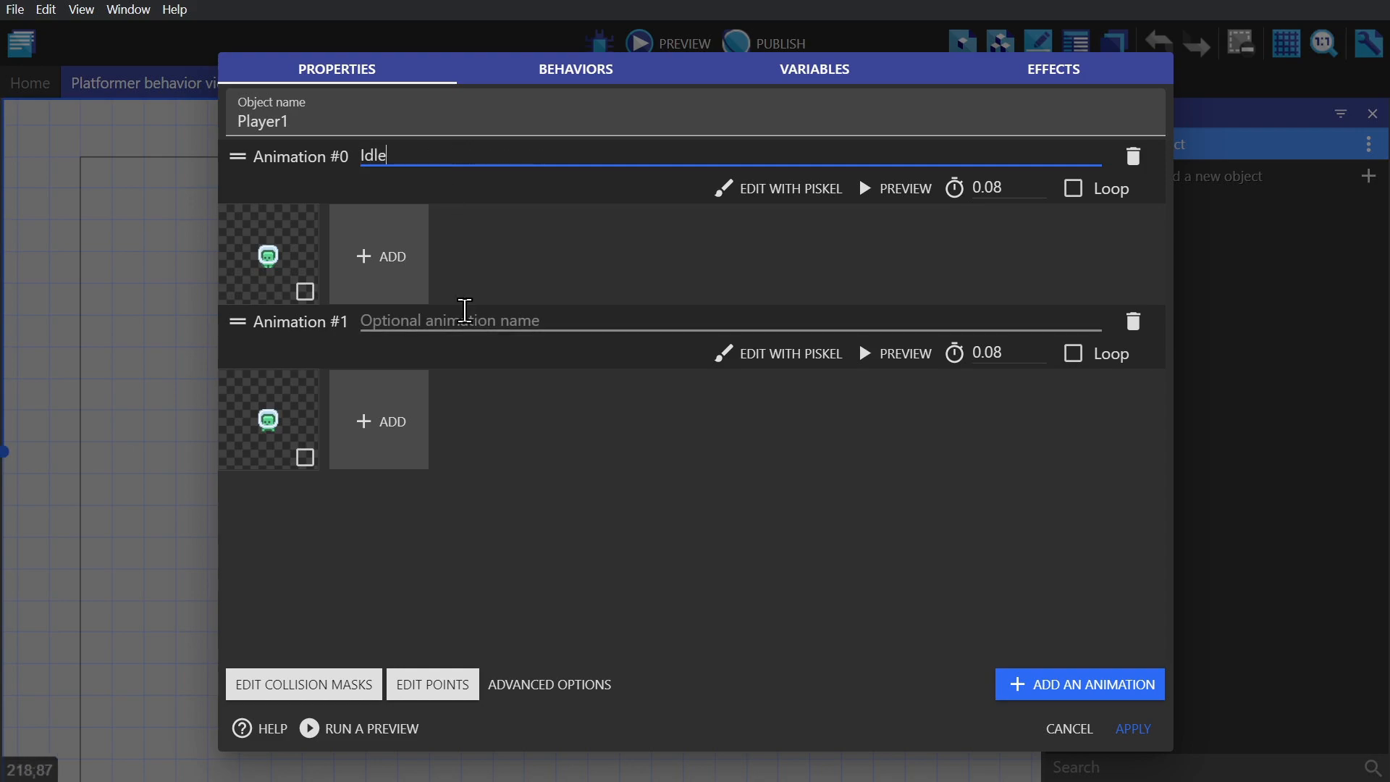
{"action": "type", "text": "Run"}
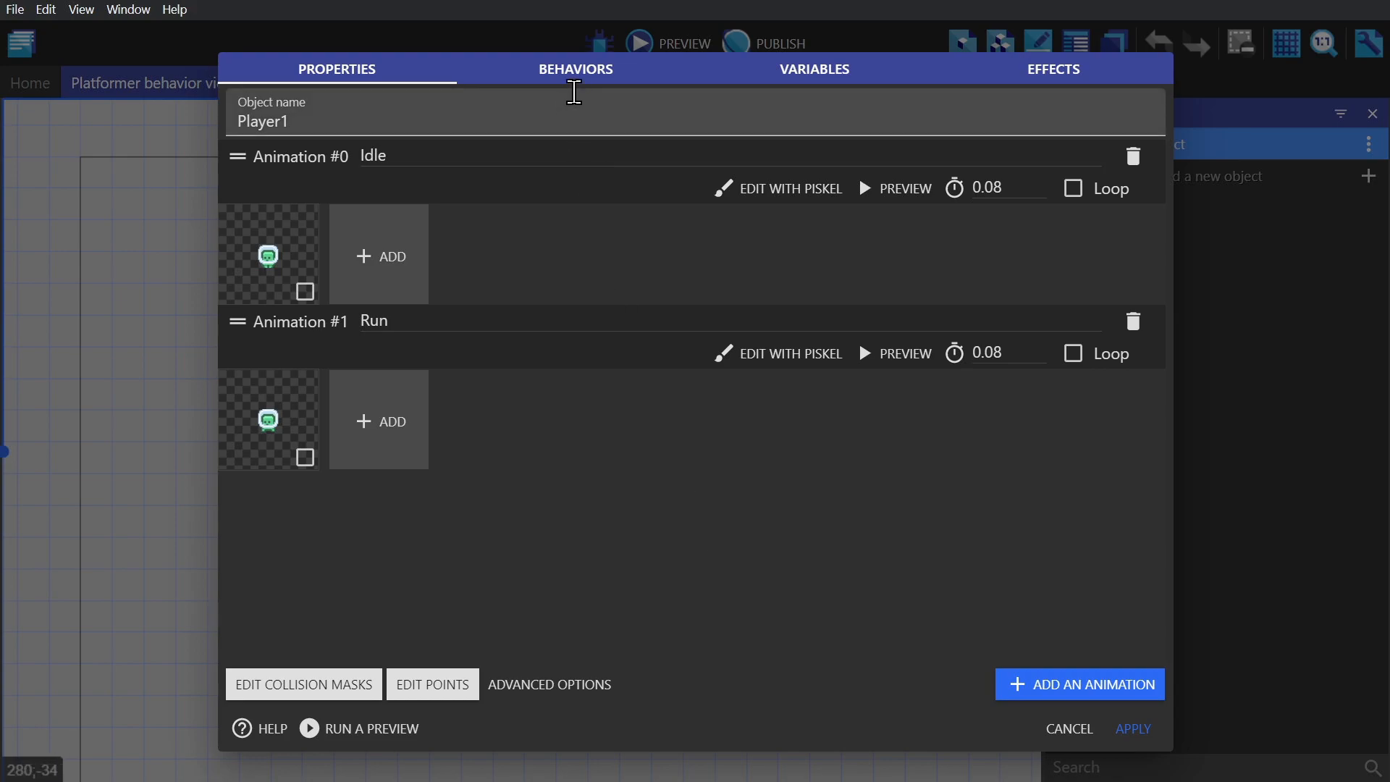
- Add the Platformer character behavior to Player1, keeping default settings, and apply
{"action": "left_click", "coordinate": [574, 70]}
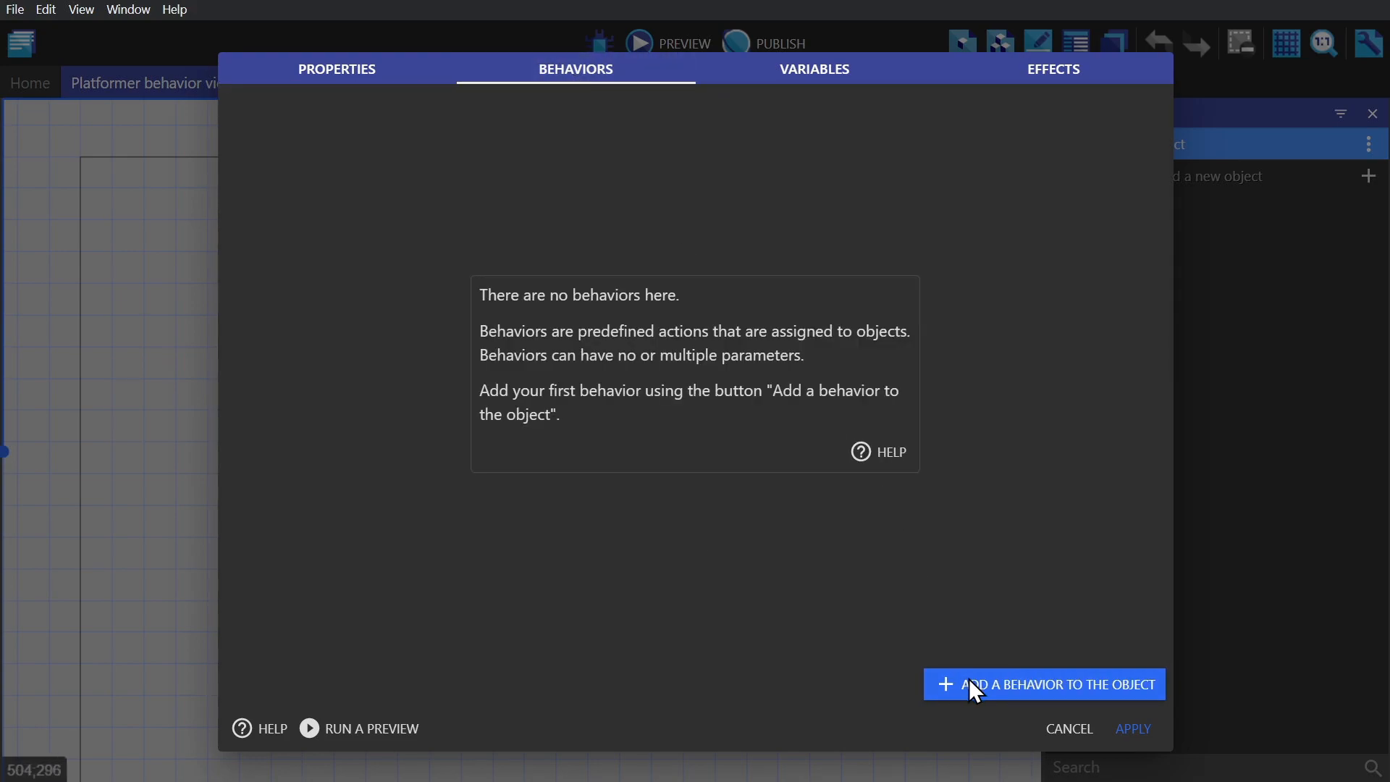
{"action": "left_click", "coordinate": [1044, 683]}
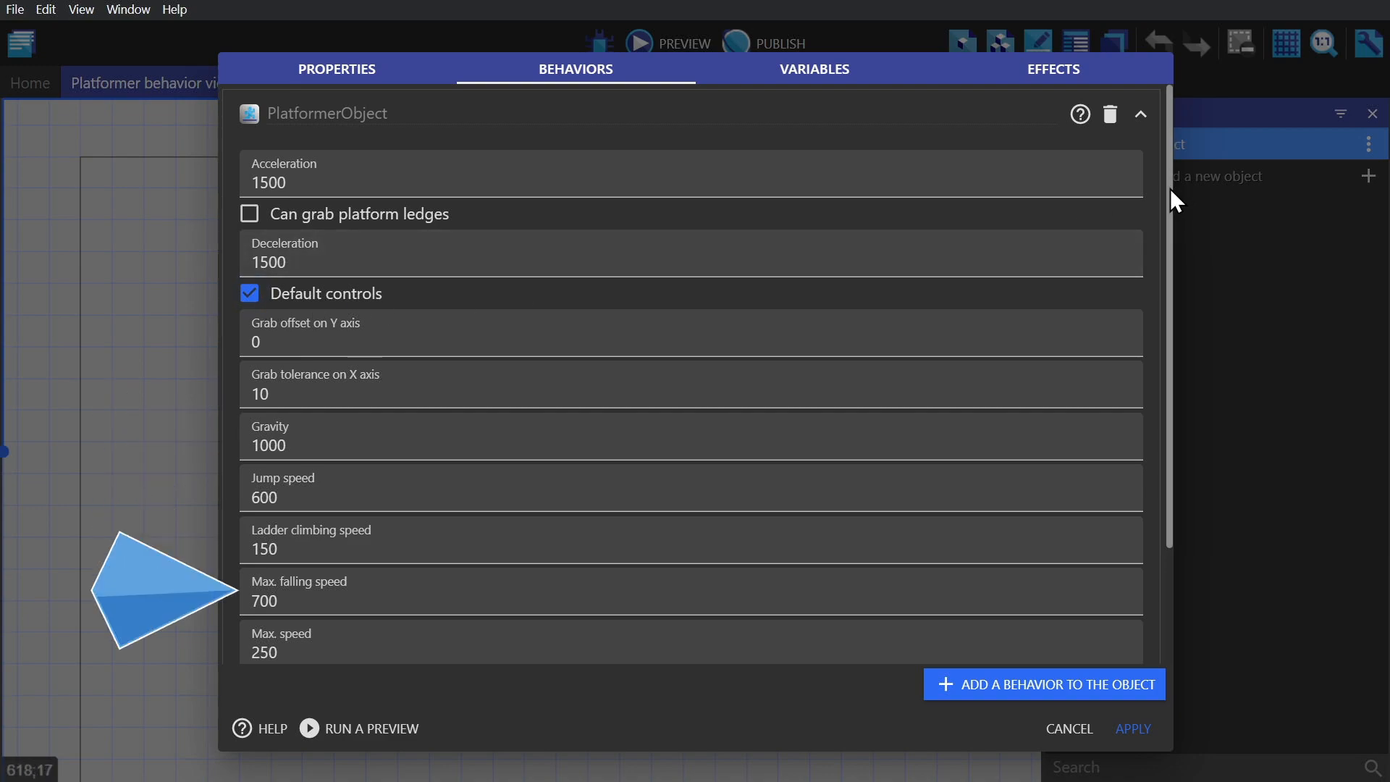
{"action": "scroll", "scroll_direction": "down", "scroll_amount": 3}
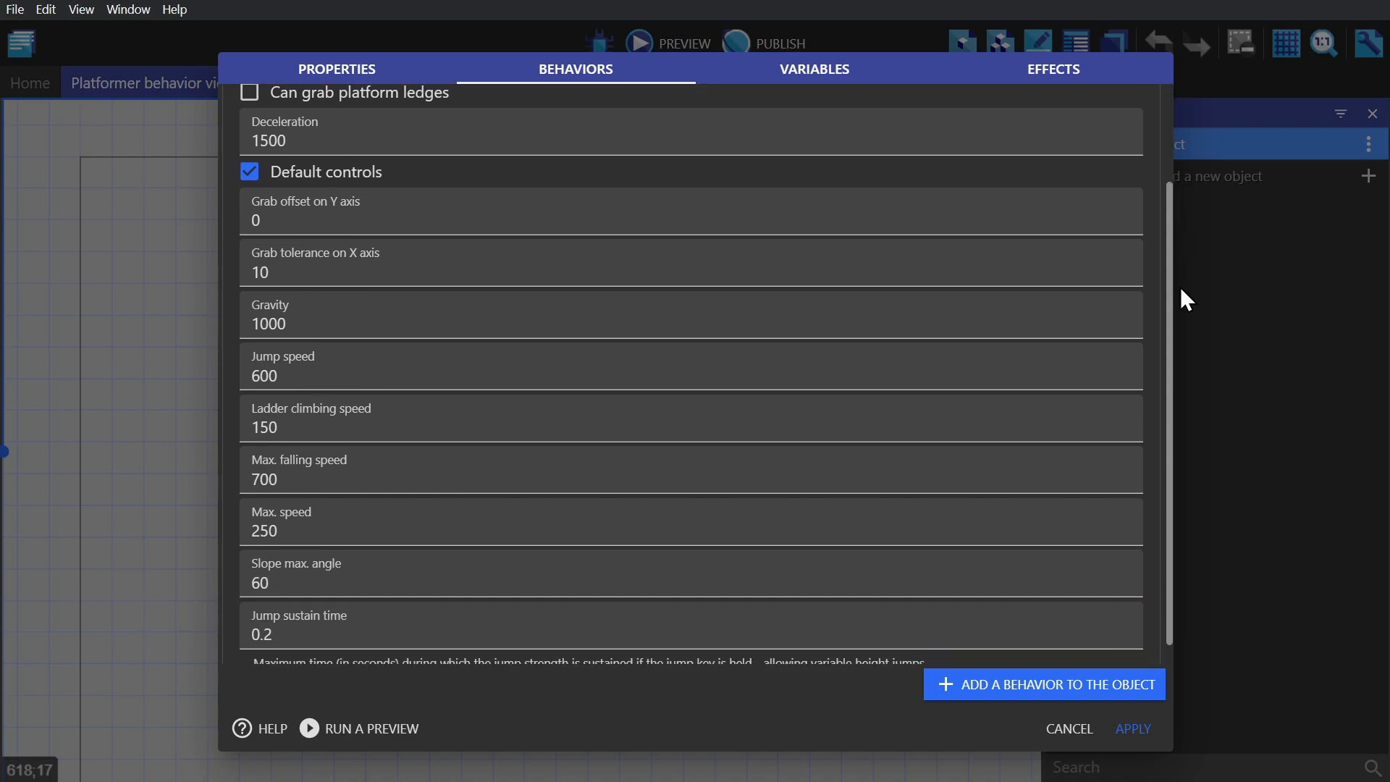
{"action": "scroll", "scroll_direction": "down", "scroll_amount": 3}
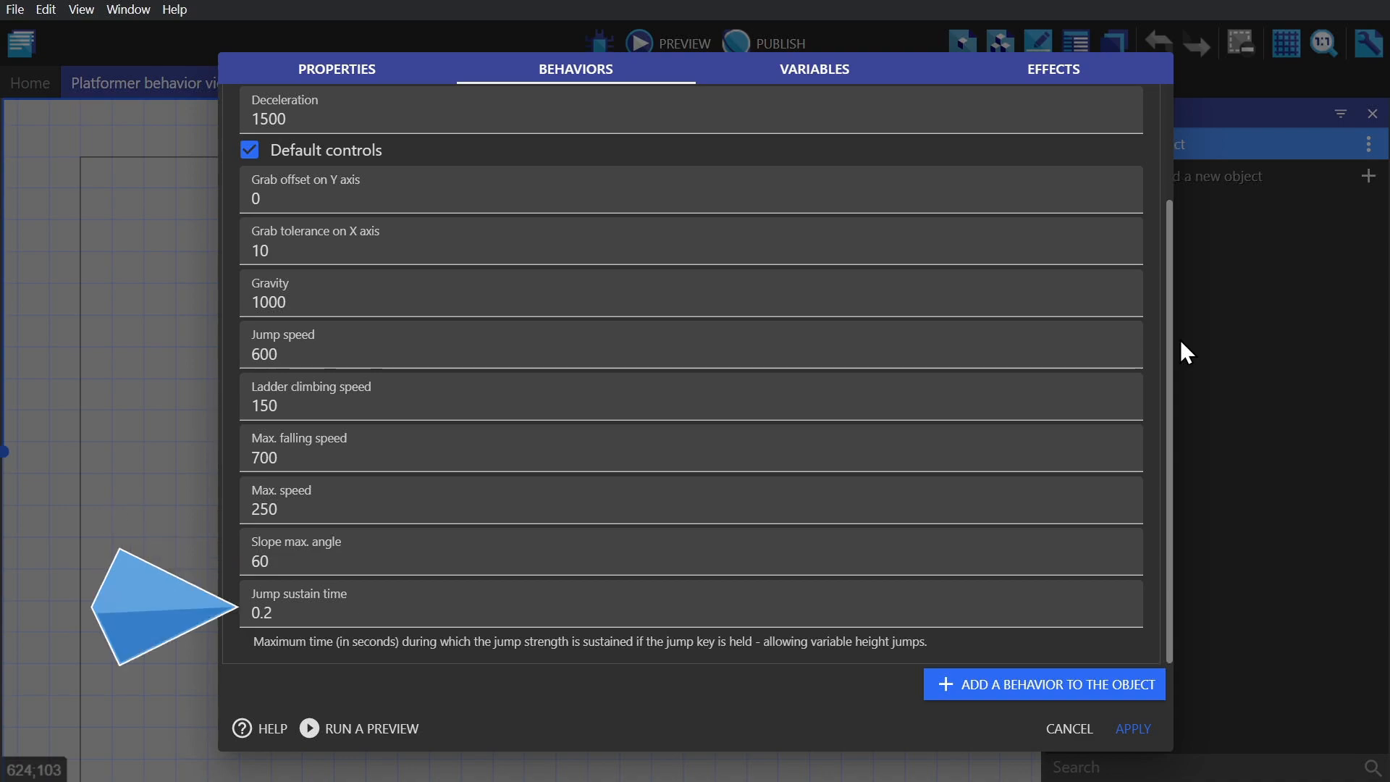
{"action": "left_click", "coordinate": [1133, 728]}
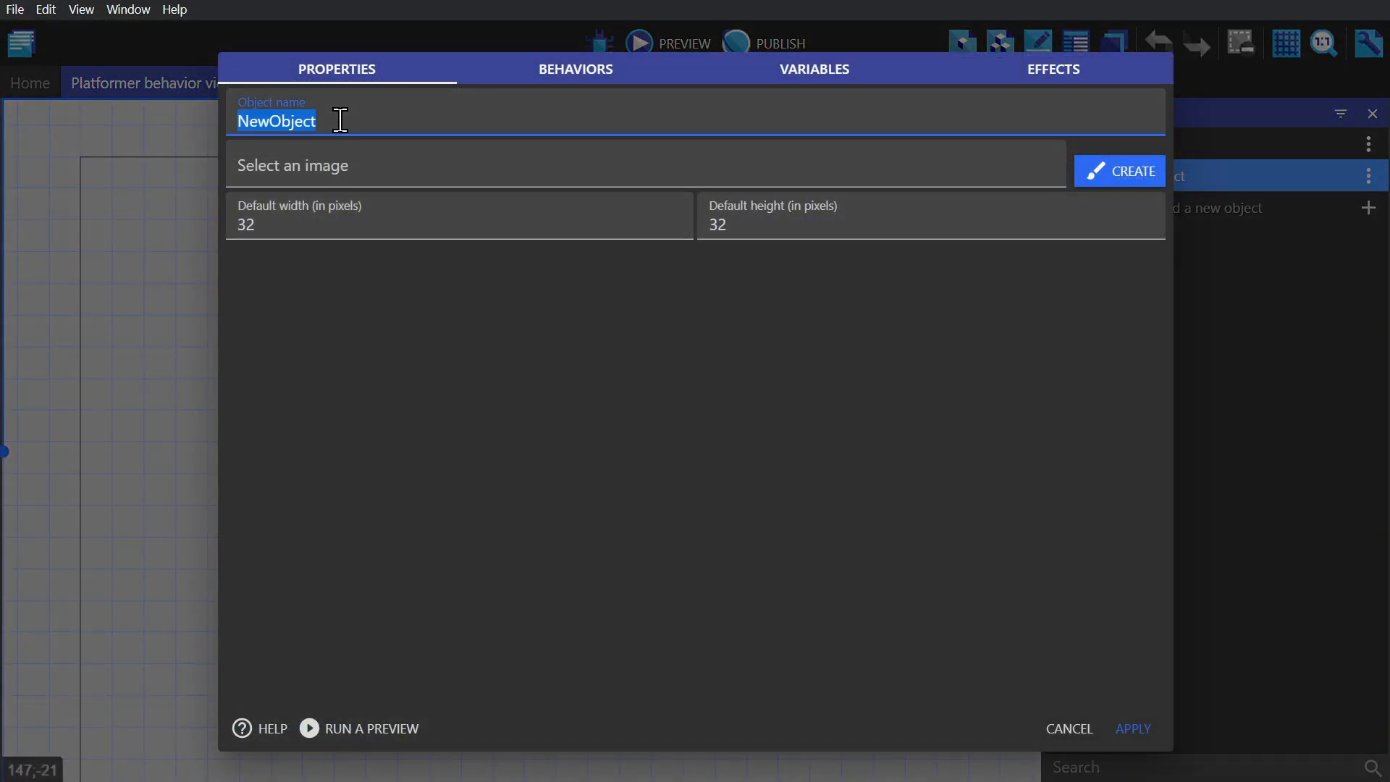
- Create sprite objects named Ground and RightSide, then start another new object
{"action": "type", "text": "Ground"}
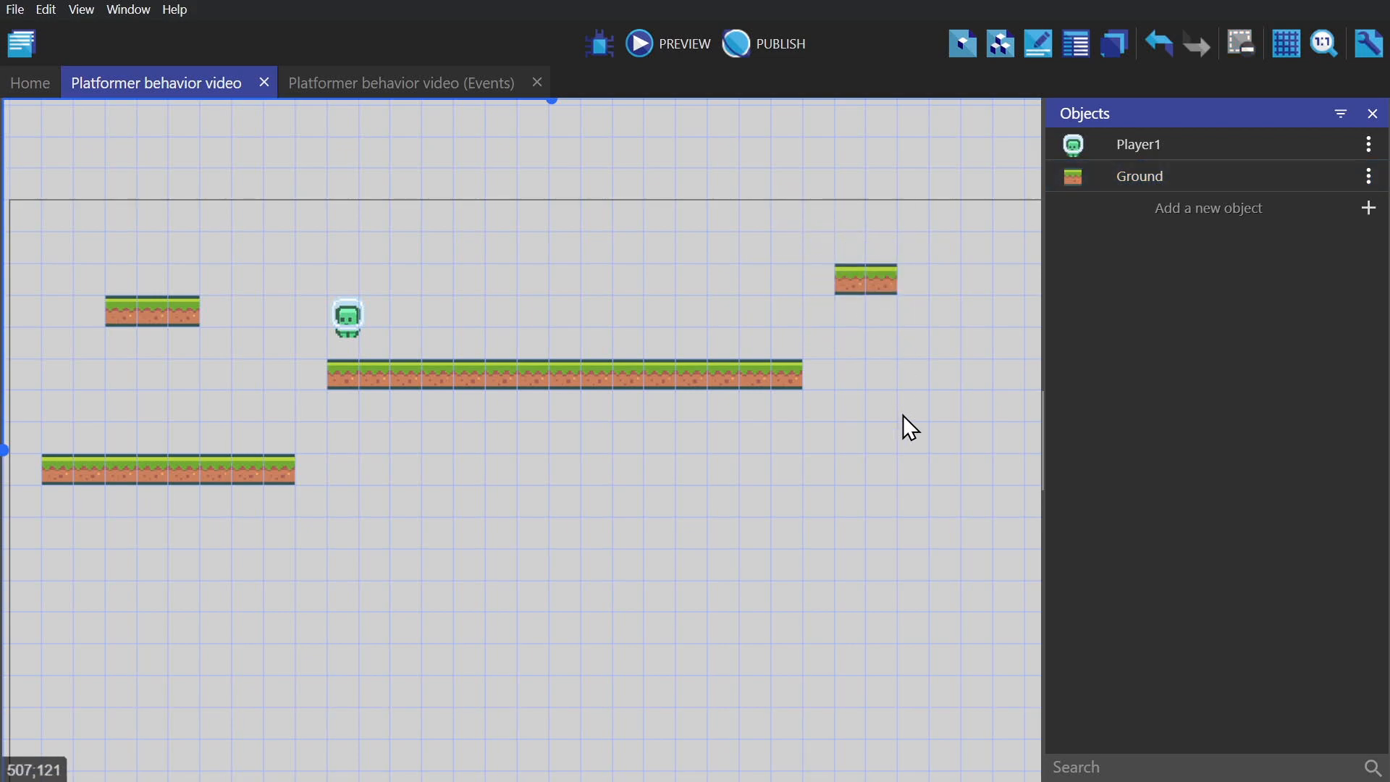
{"action": "type", "text": "RightSide"}
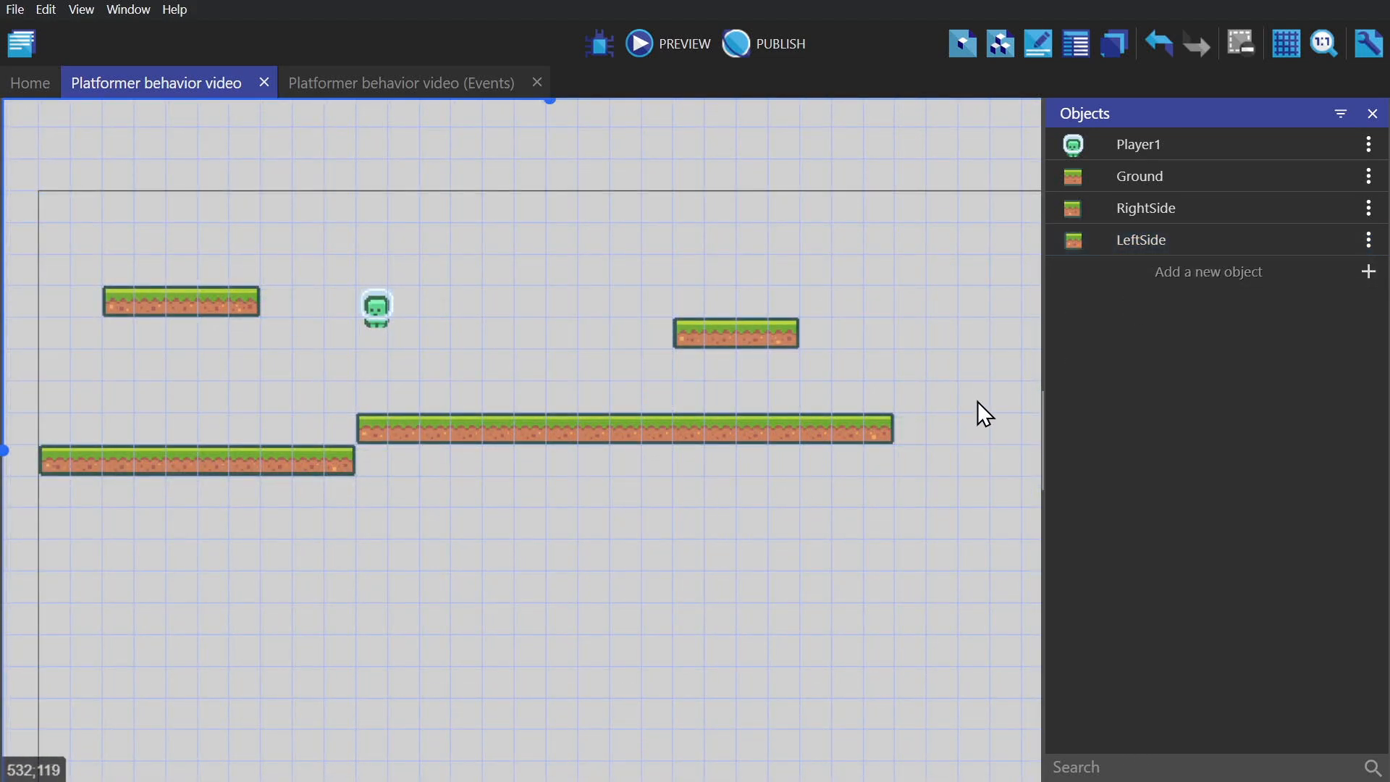
{"action": "mouse_move", "coordinate": [1208, 272]}
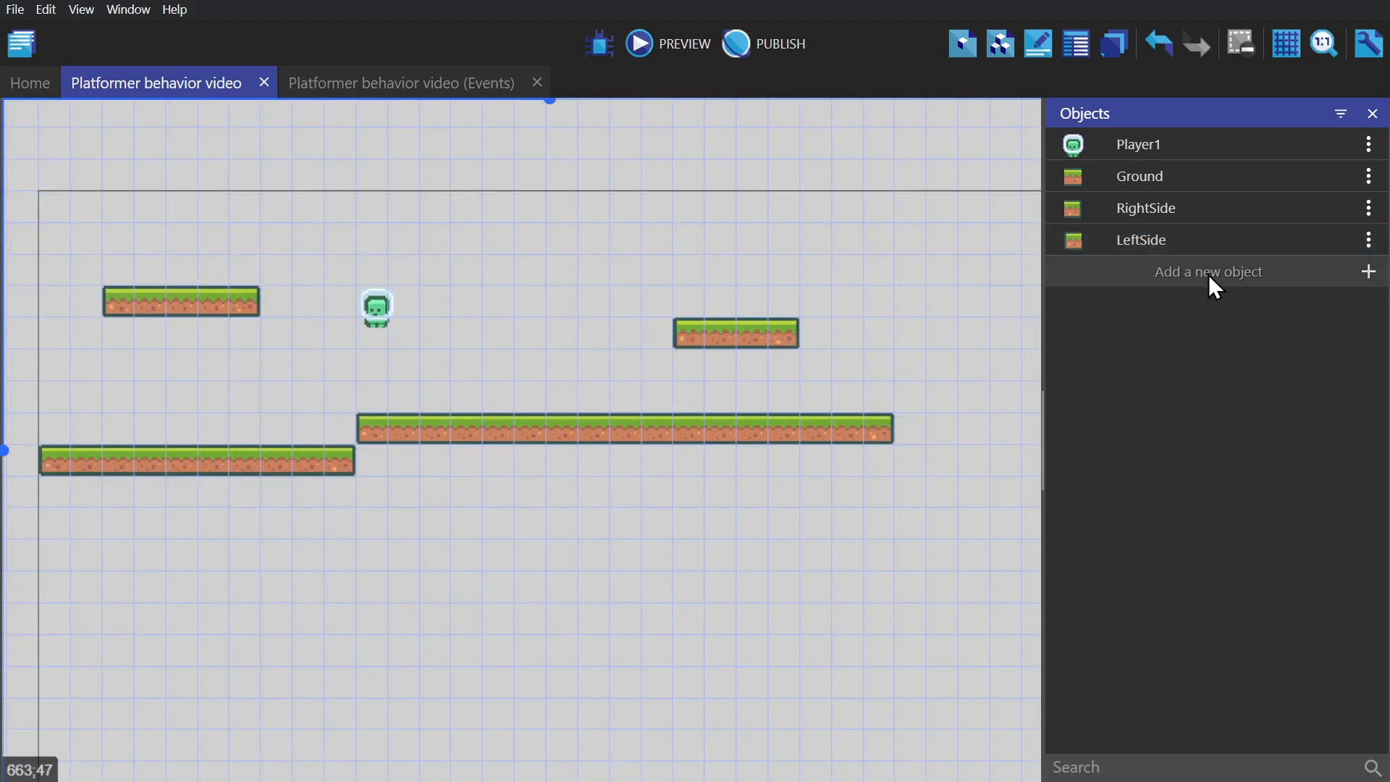
{"action": "left_click", "coordinate": [1208, 271]}
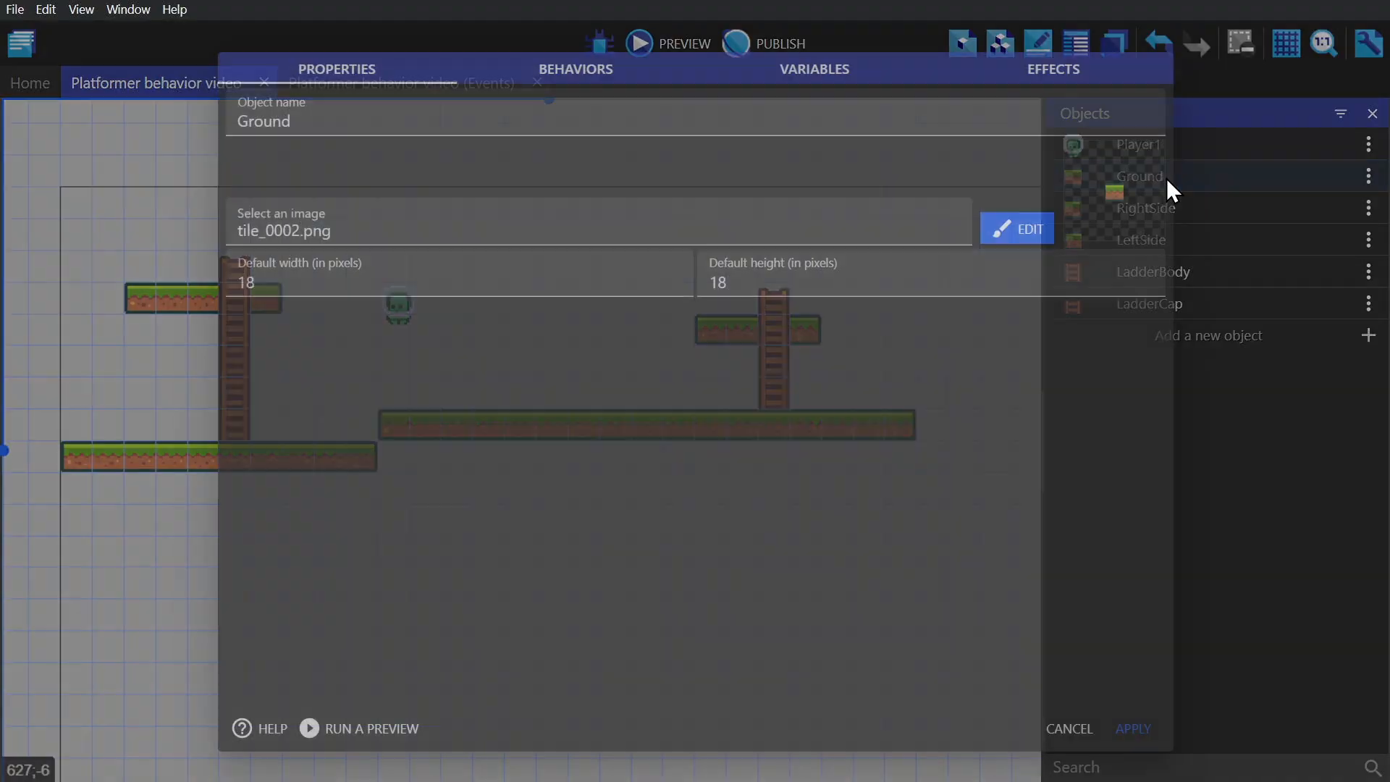
- Add the Platform behavior to Ground and review its platform type options
{"action": "left_click", "coordinate": [574, 70]}
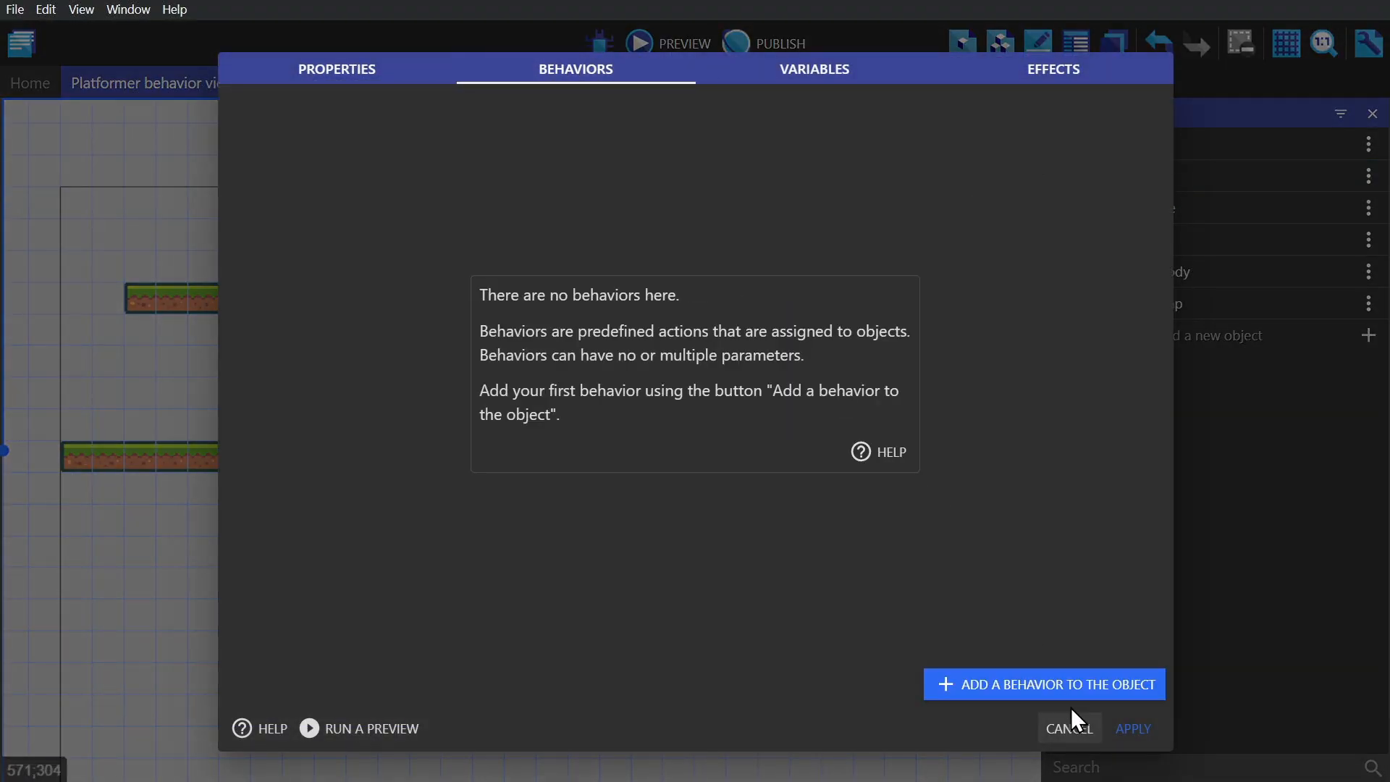
{"action": "left_click", "coordinate": [1043, 683]}
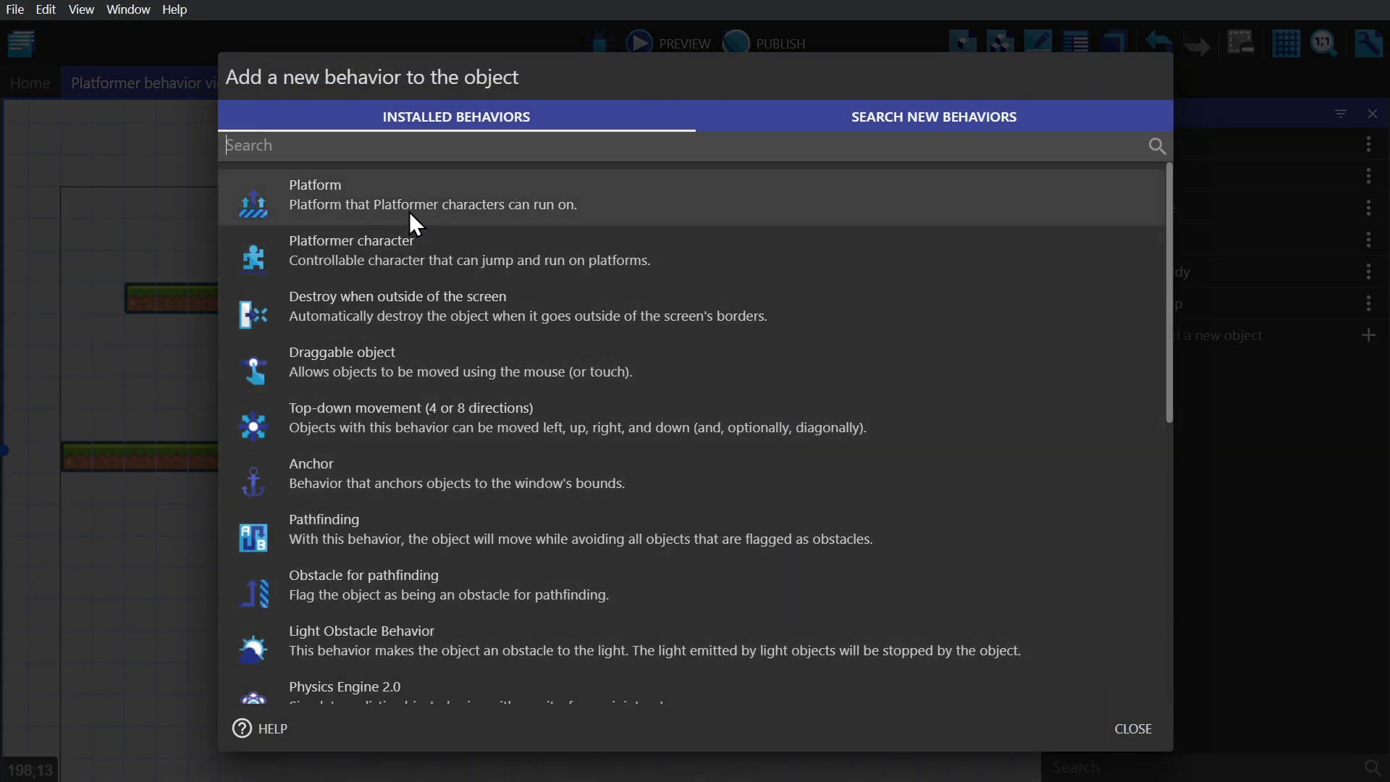
{"action": "left_click", "coordinate": [315, 194]}
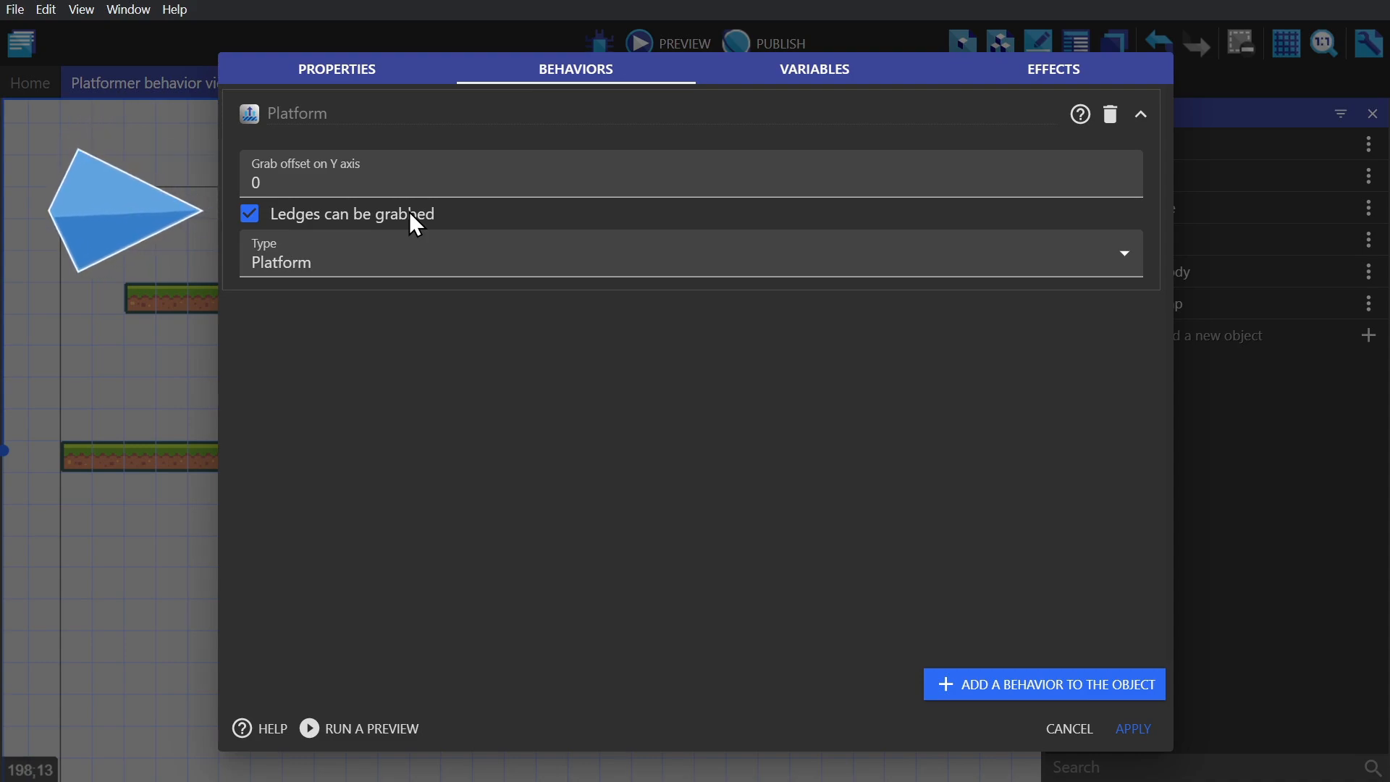
{"action": "left_click", "coordinate": [692, 254]}
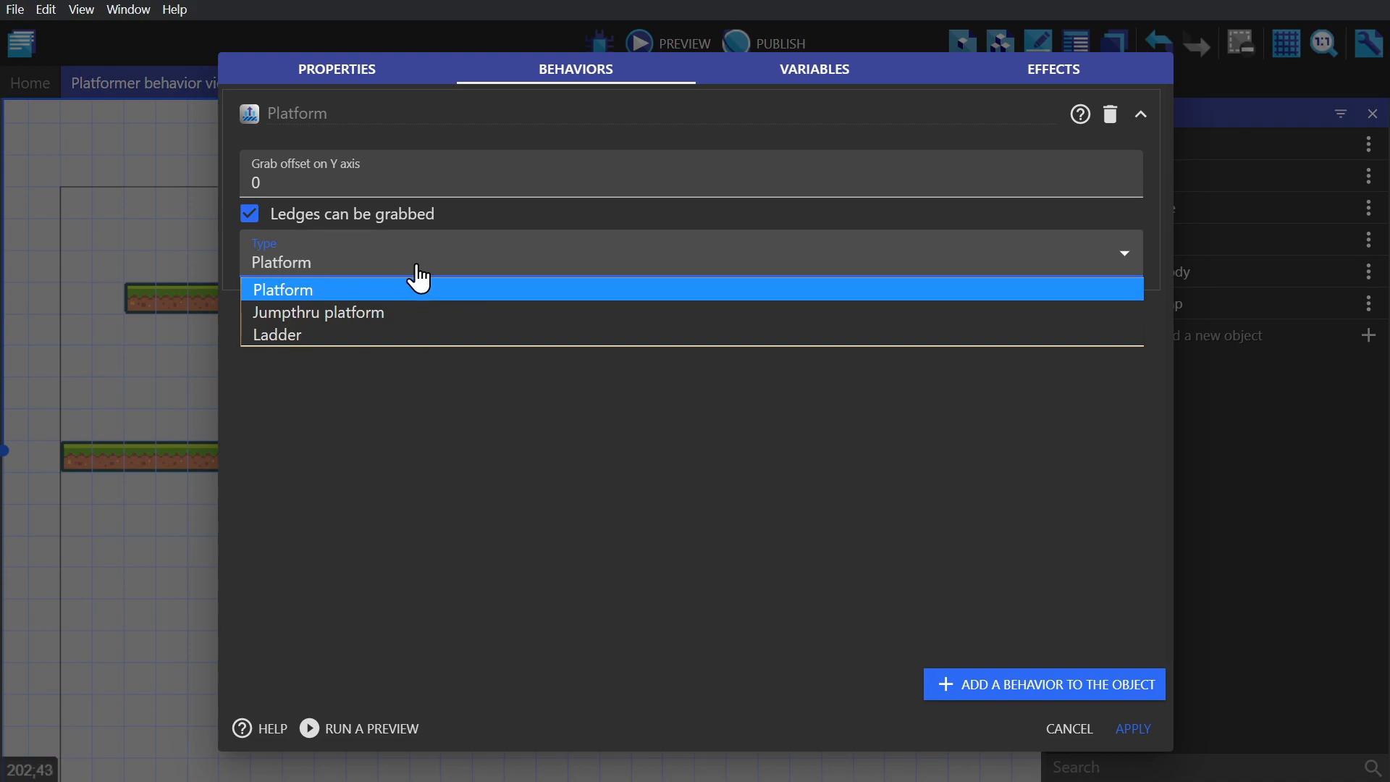
{"action": "mouse_move", "coordinate": [399, 312]}
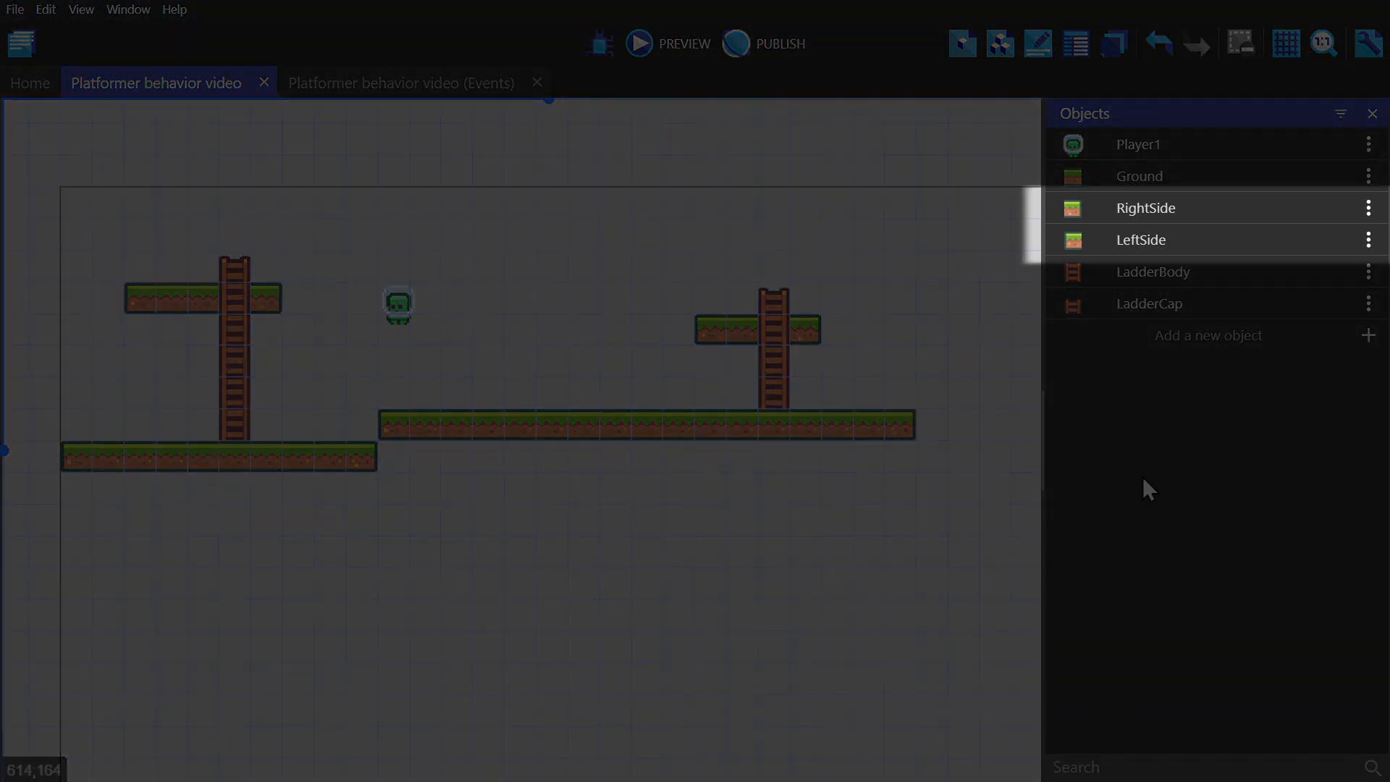
- Review the LadderBody object's behaviors before laying out the rope bridges
{"action": "double_click", "coordinate": [1154, 272]}
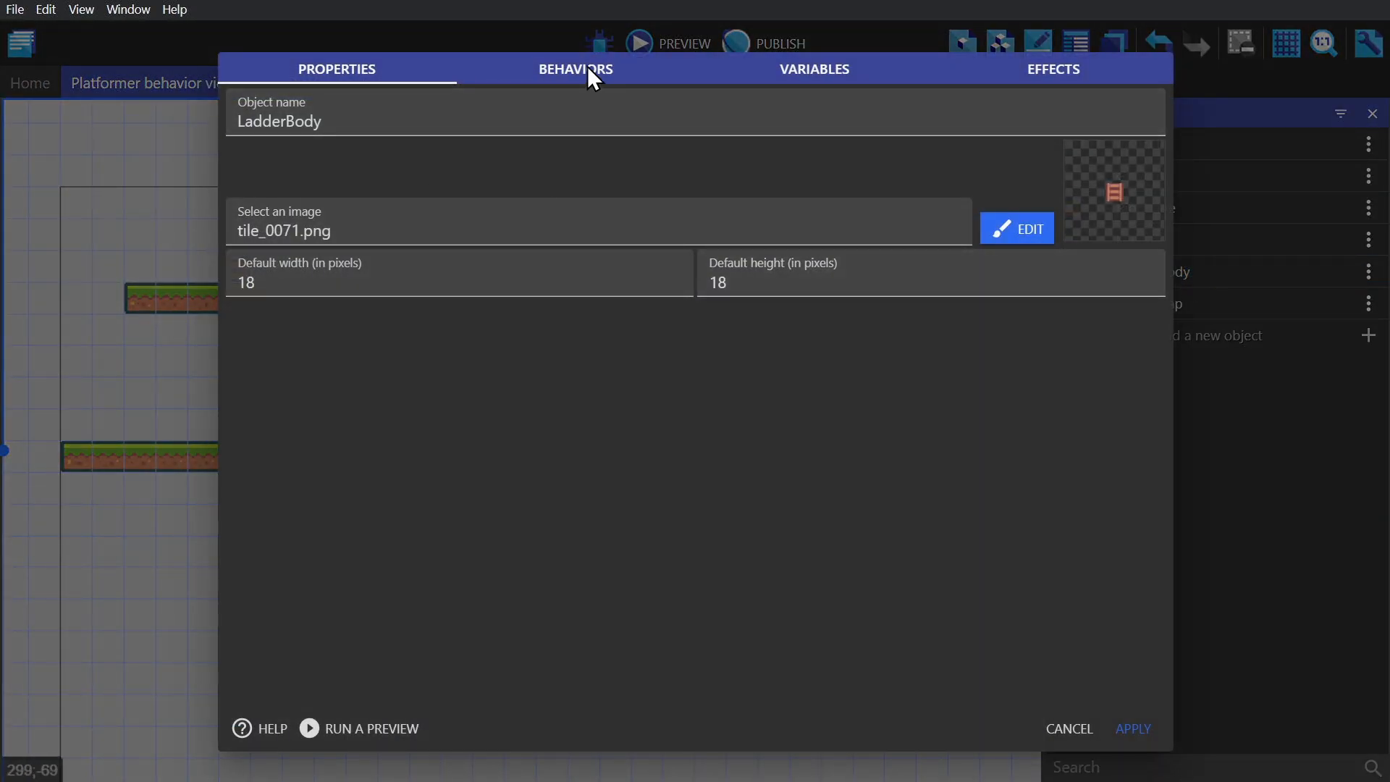
{"action": "left_click", "coordinate": [574, 70]}
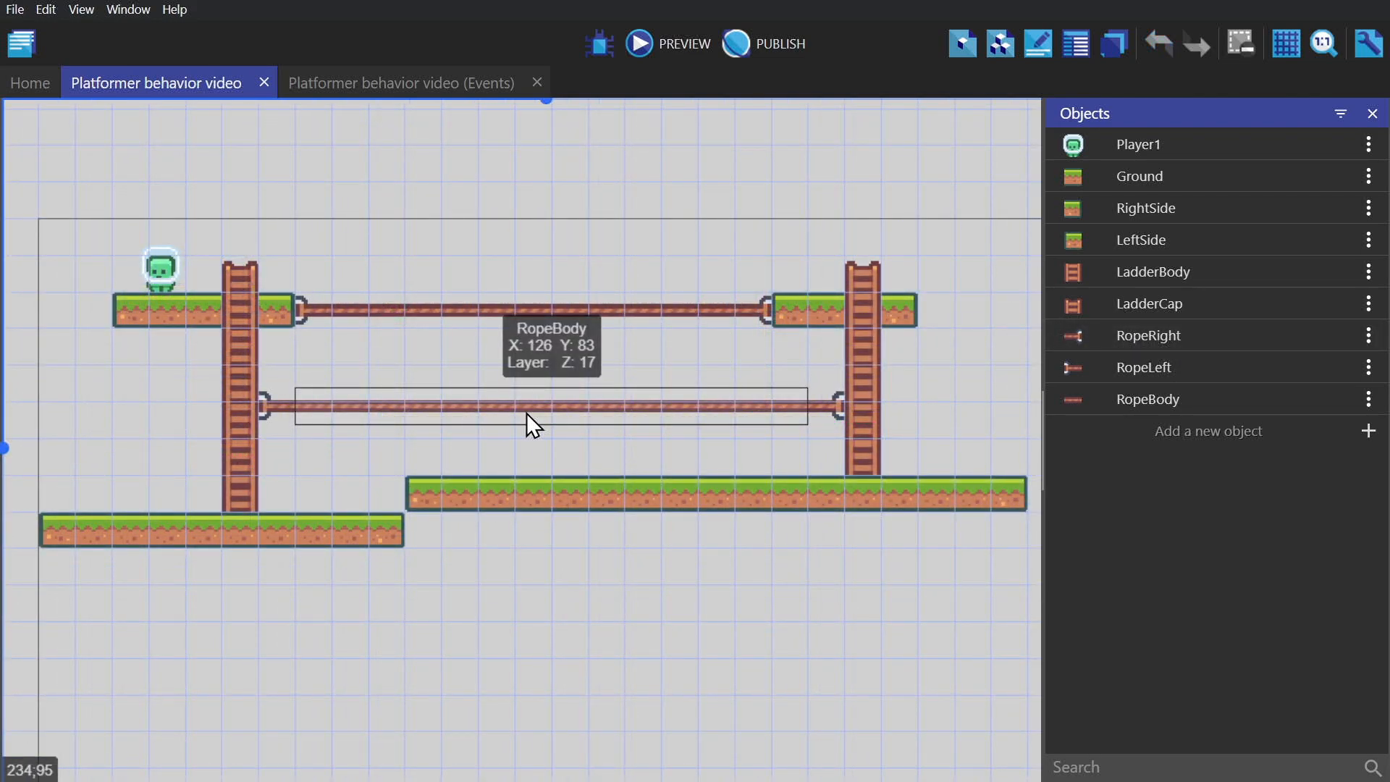
{"action": "mouse_move", "coordinate": [653, 417]}
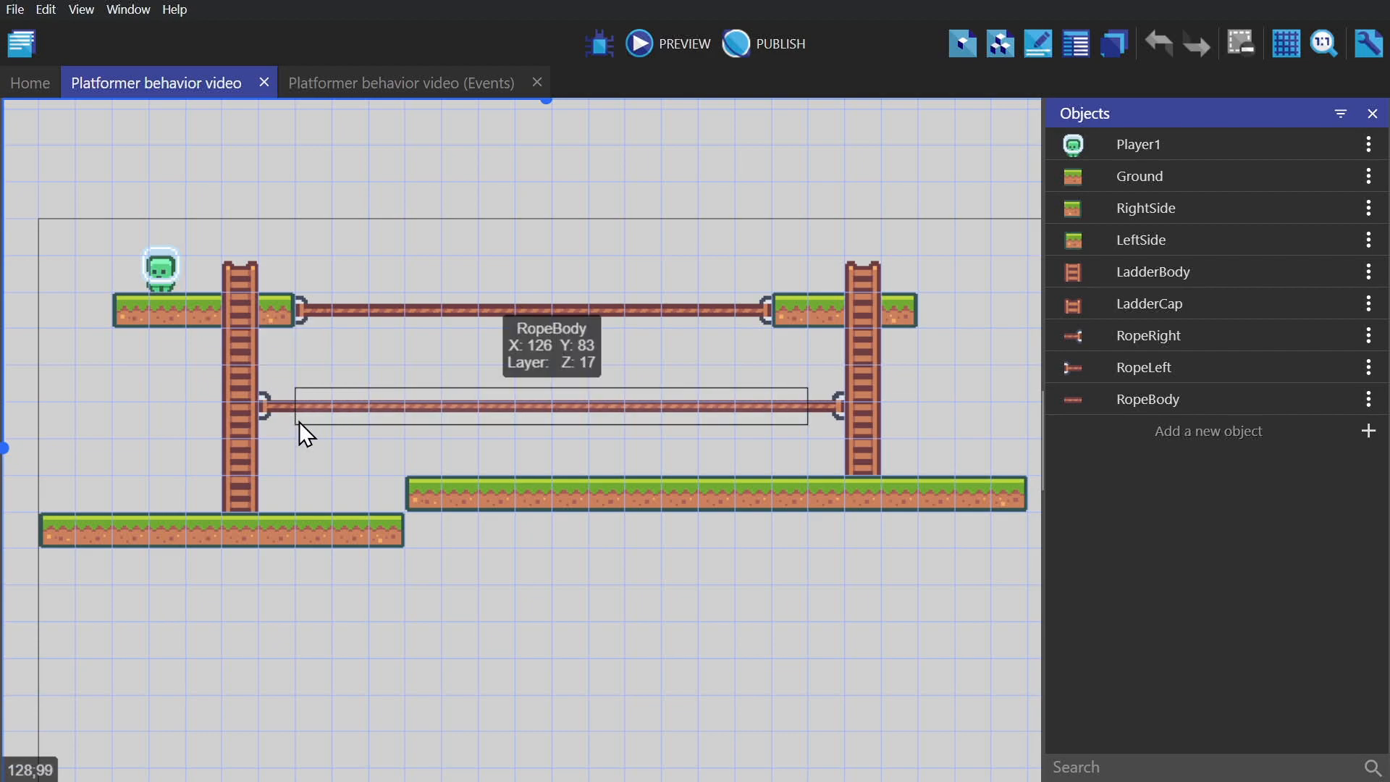
{"action": "mouse_move", "coordinate": [479, 406]}
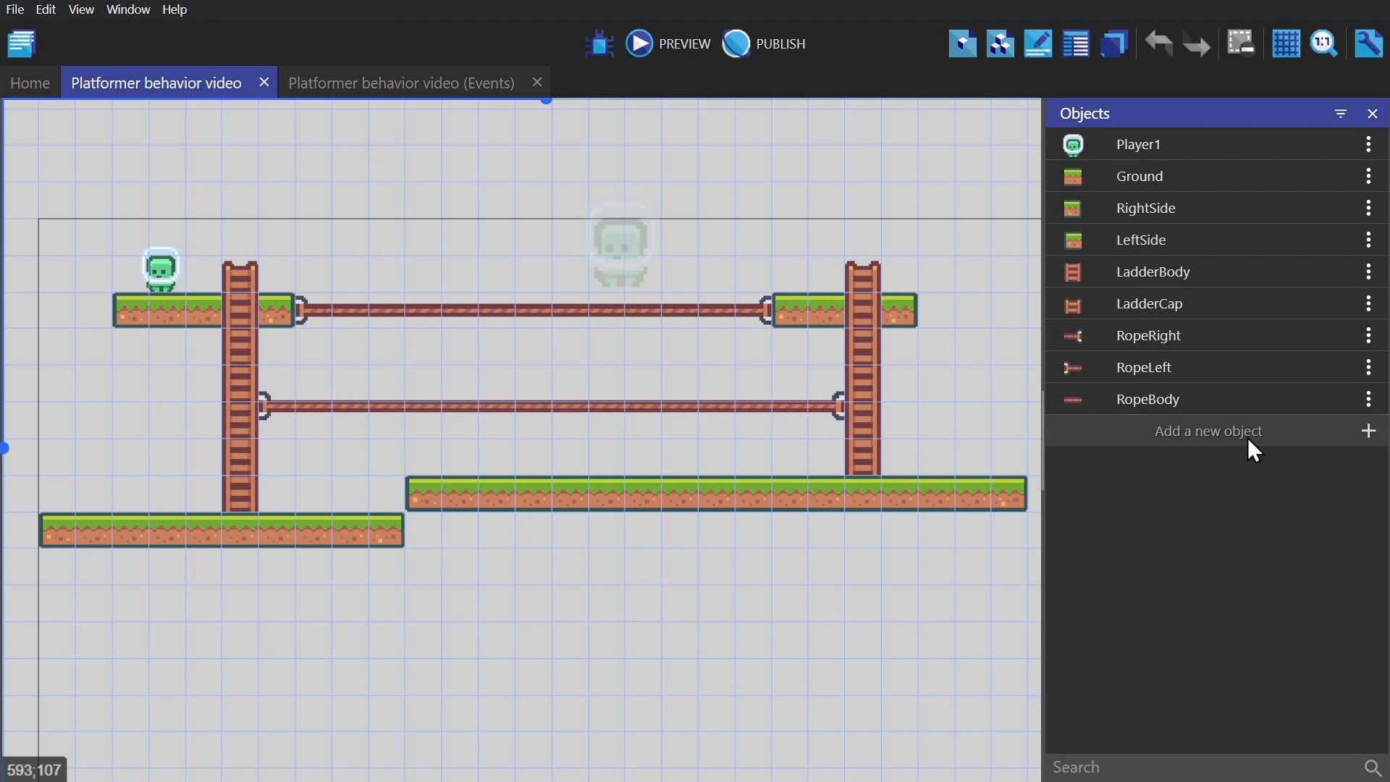
- Create a HiddenPlatform sprite with a grass tile image and the Platform behavior
{"action": "left_click", "coordinate": [1207, 431]}
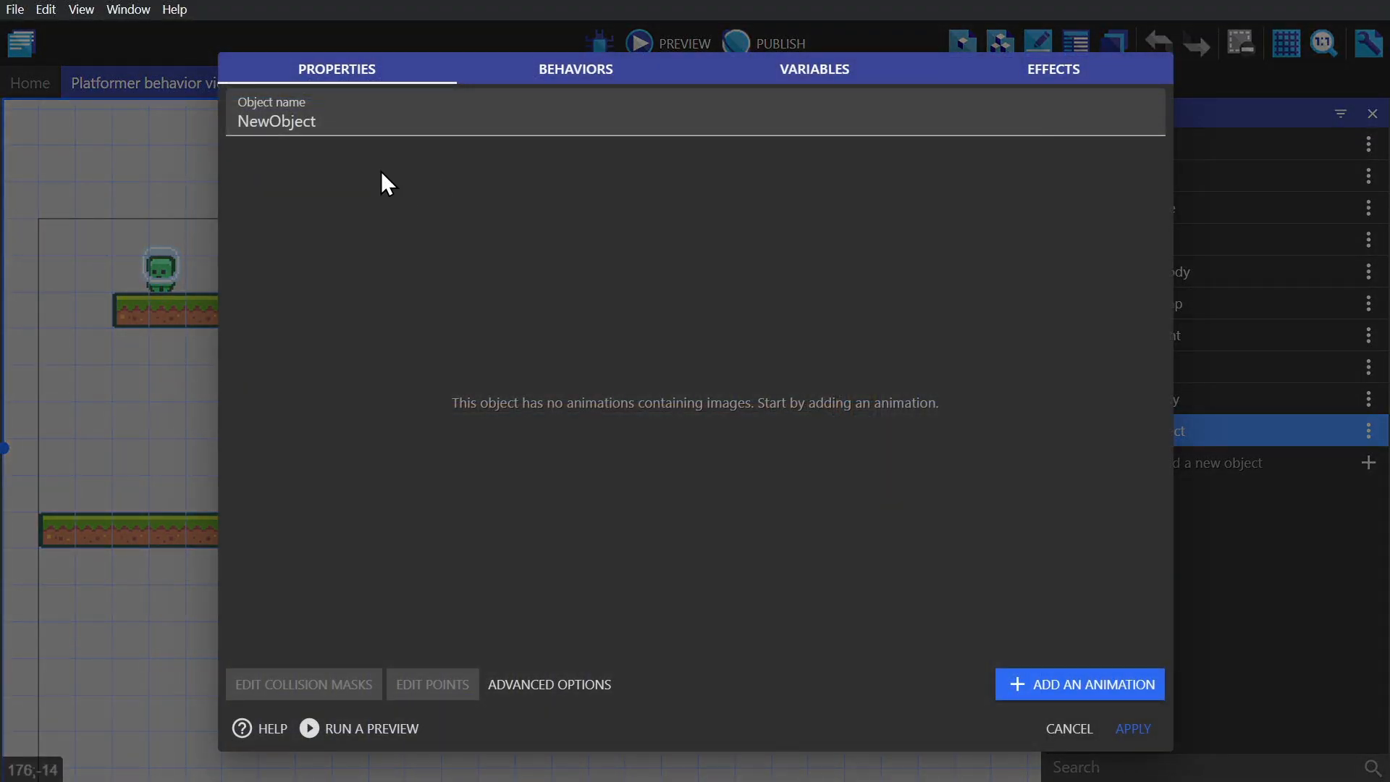
{"action": "type", "text": "HiddenPlatform"}
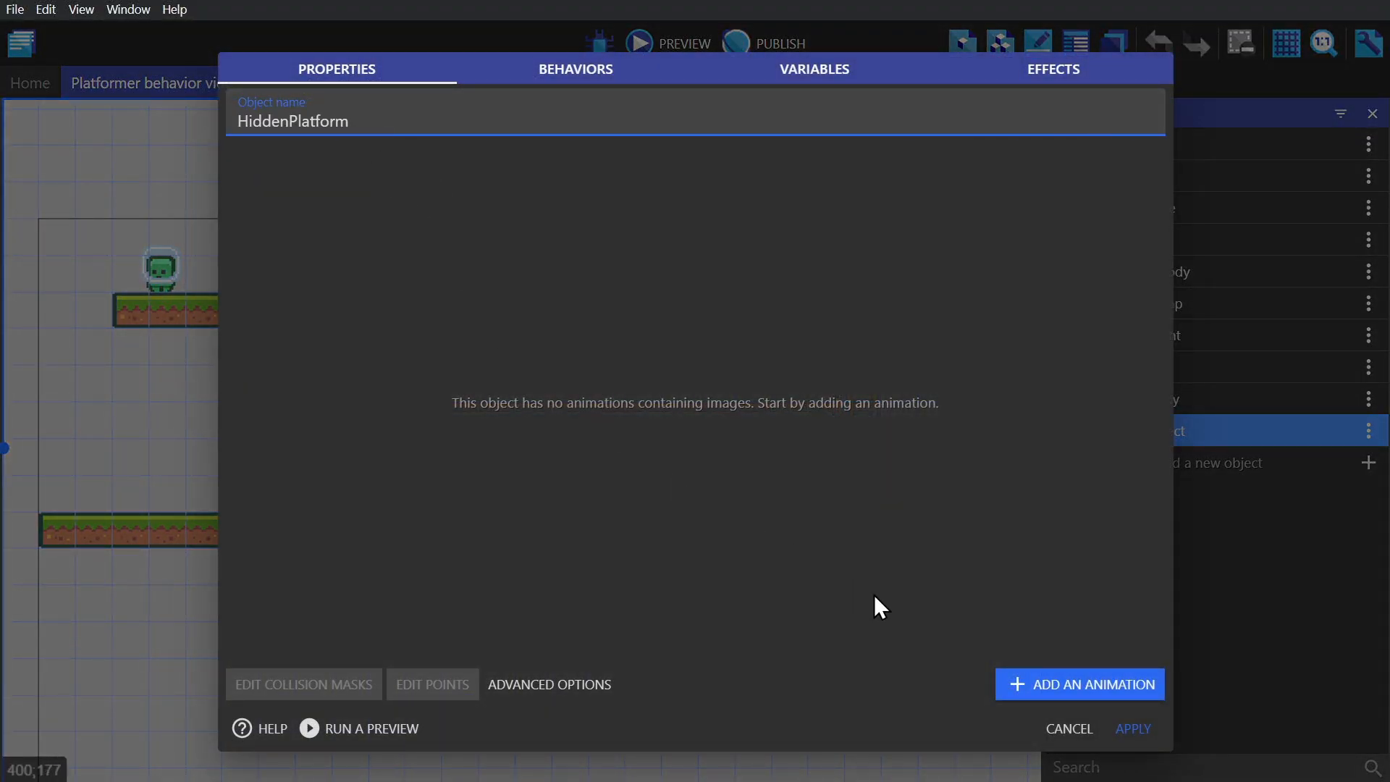
{"action": "left_click", "coordinate": [1079, 684]}
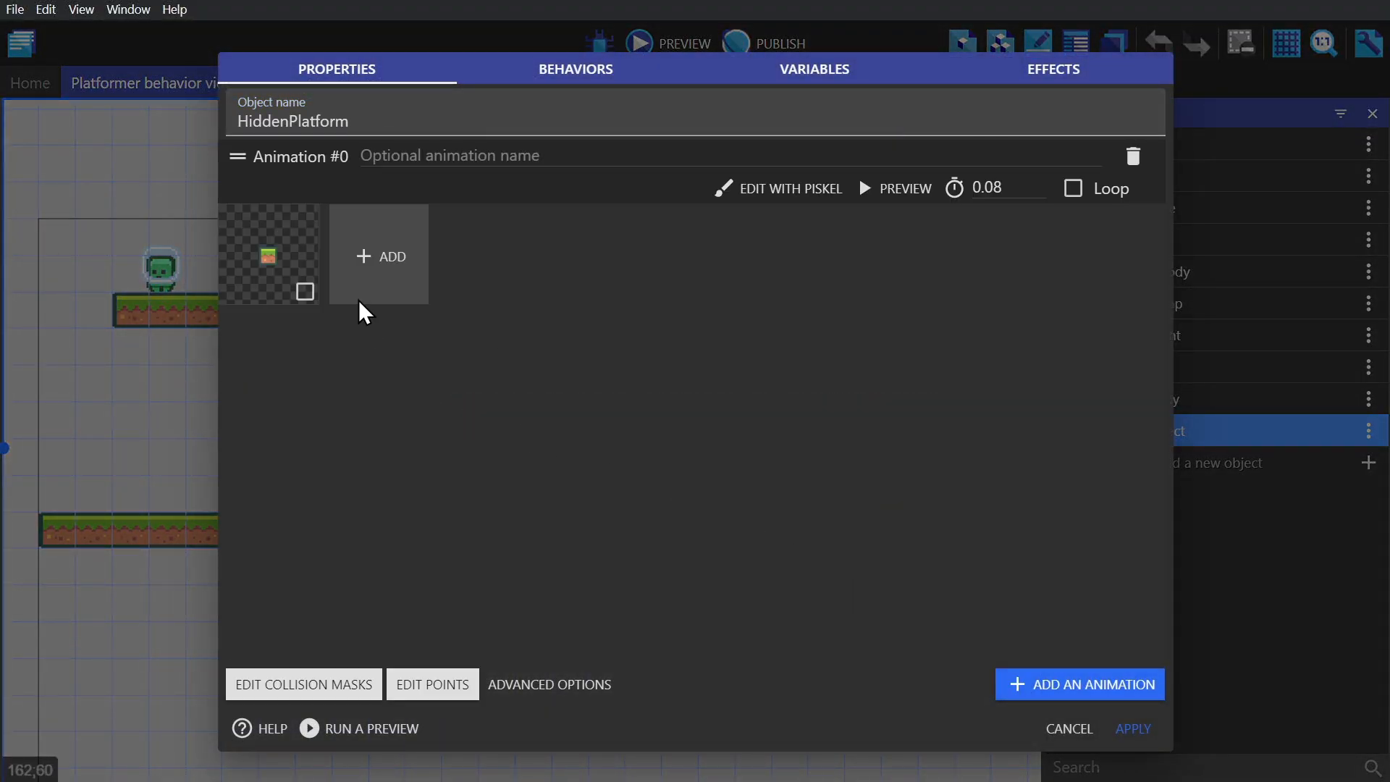
{"action": "left_click", "coordinate": [574, 68]}
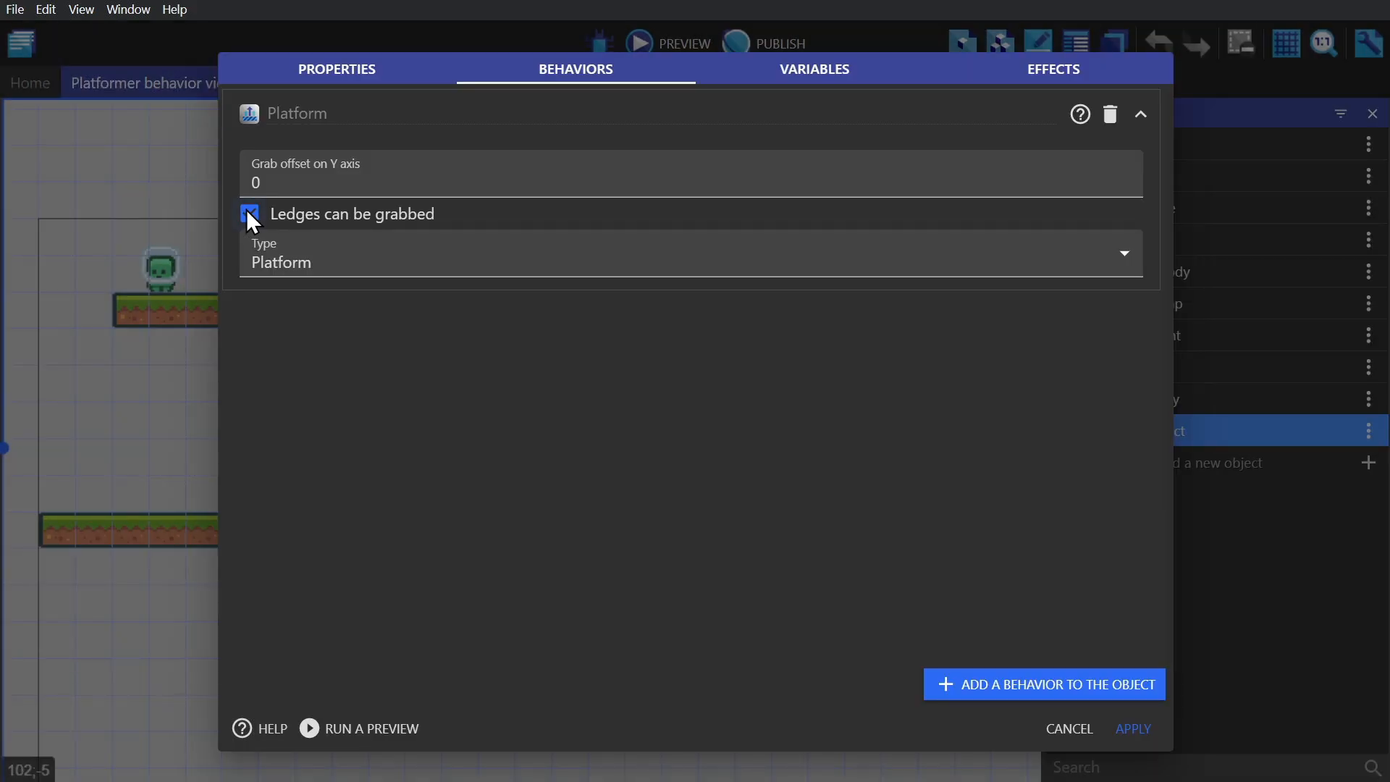
- Disable ledge grabbing, set type Jumpthru, apply, and place it in the scene
{"action": "left_click", "coordinate": [690, 253]}
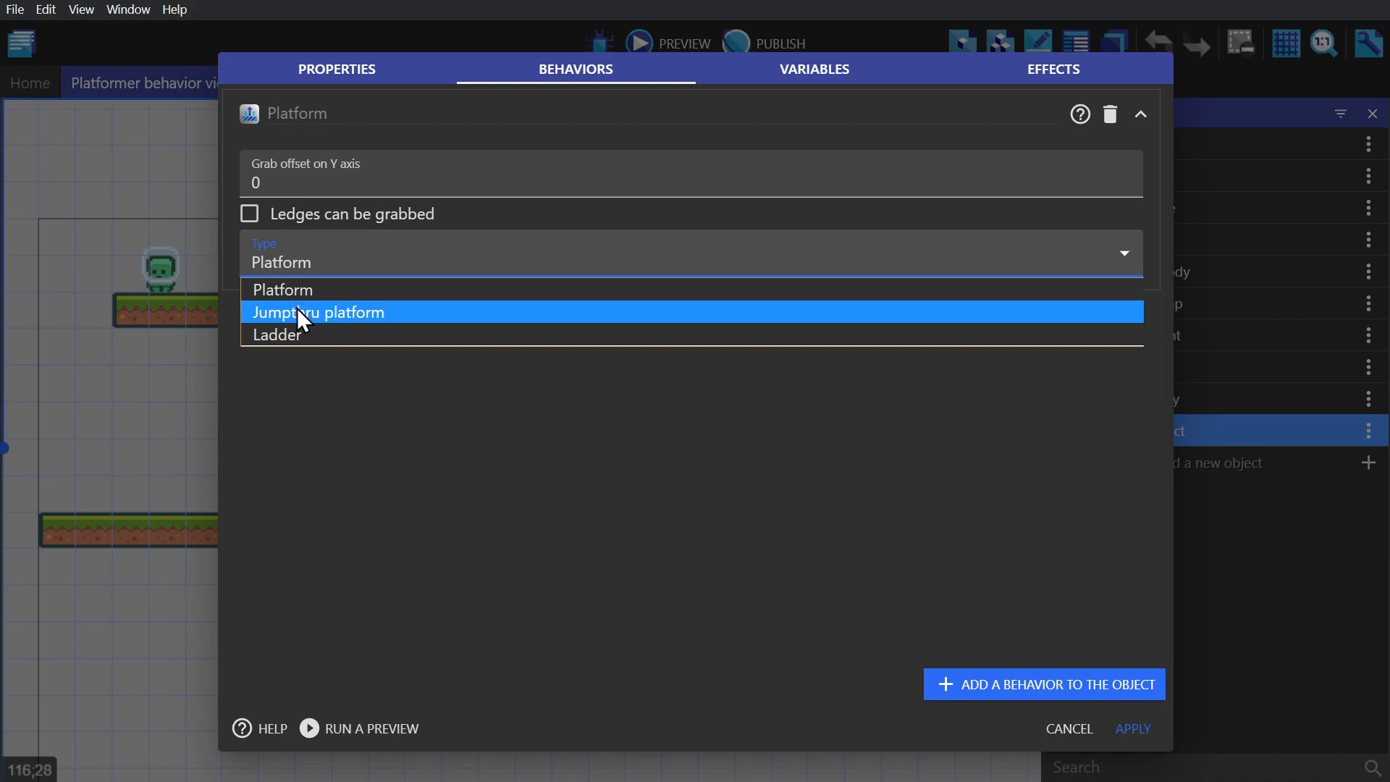
{"action": "left_click", "coordinate": [316, 312]}
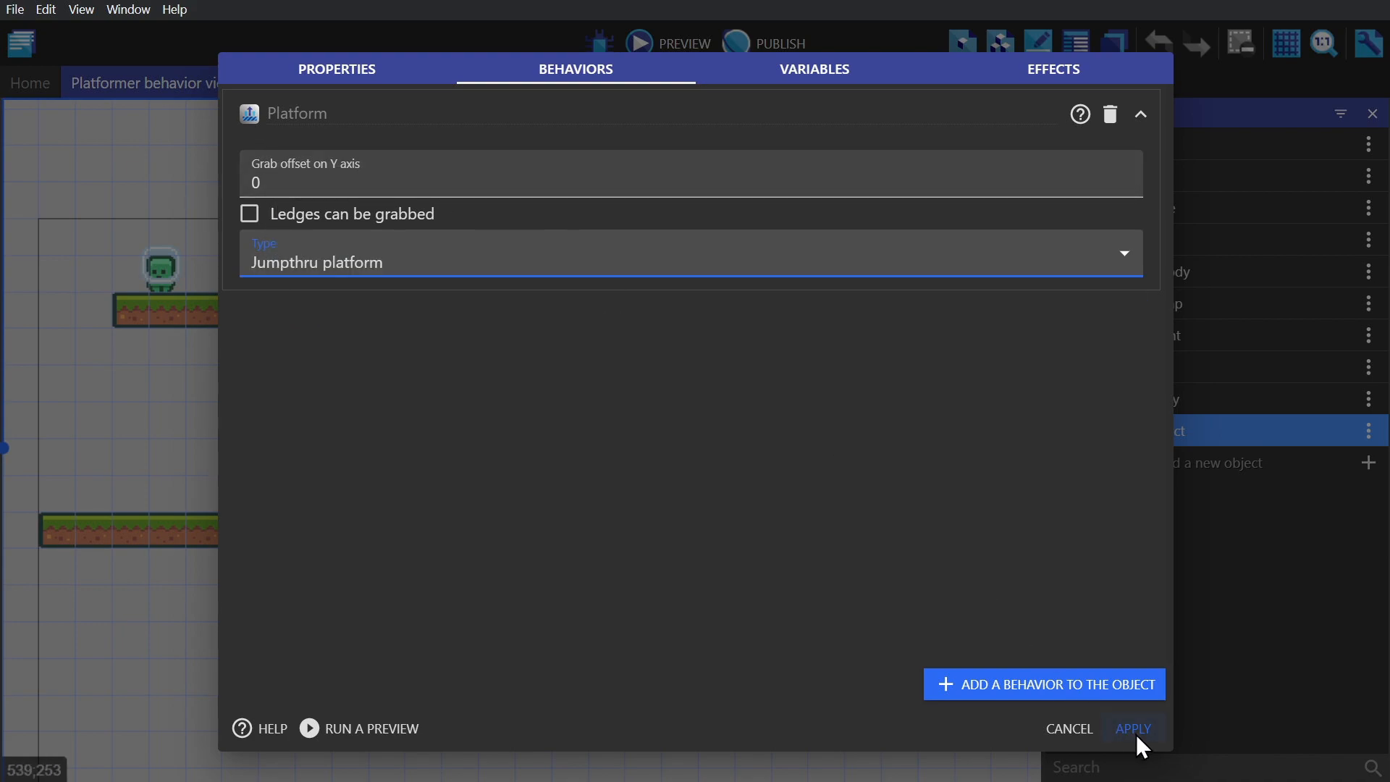
{"action": "left_click", "coordinate": [1133, 728]}
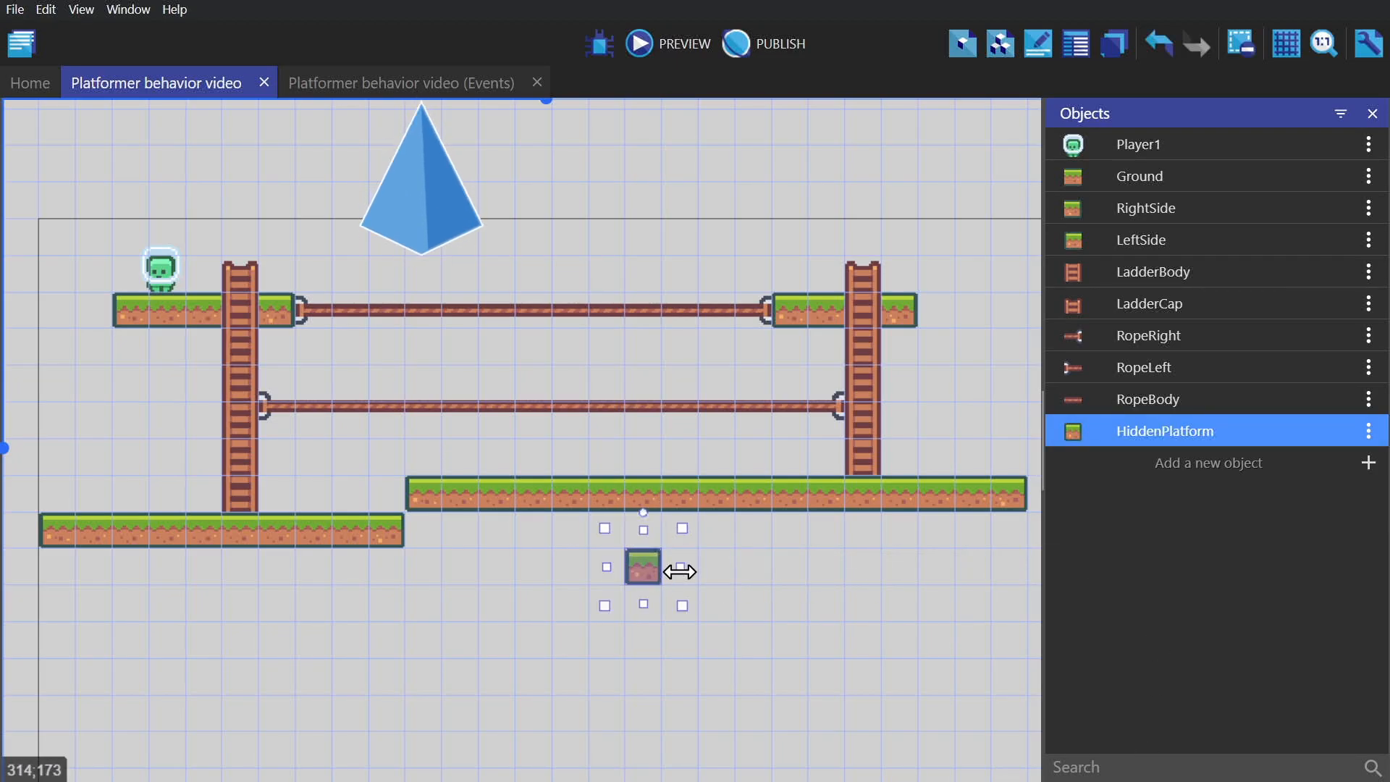
{"action": "left_click", "coordinate": [1284, 44]}
{"action": "type", "text": "90"}
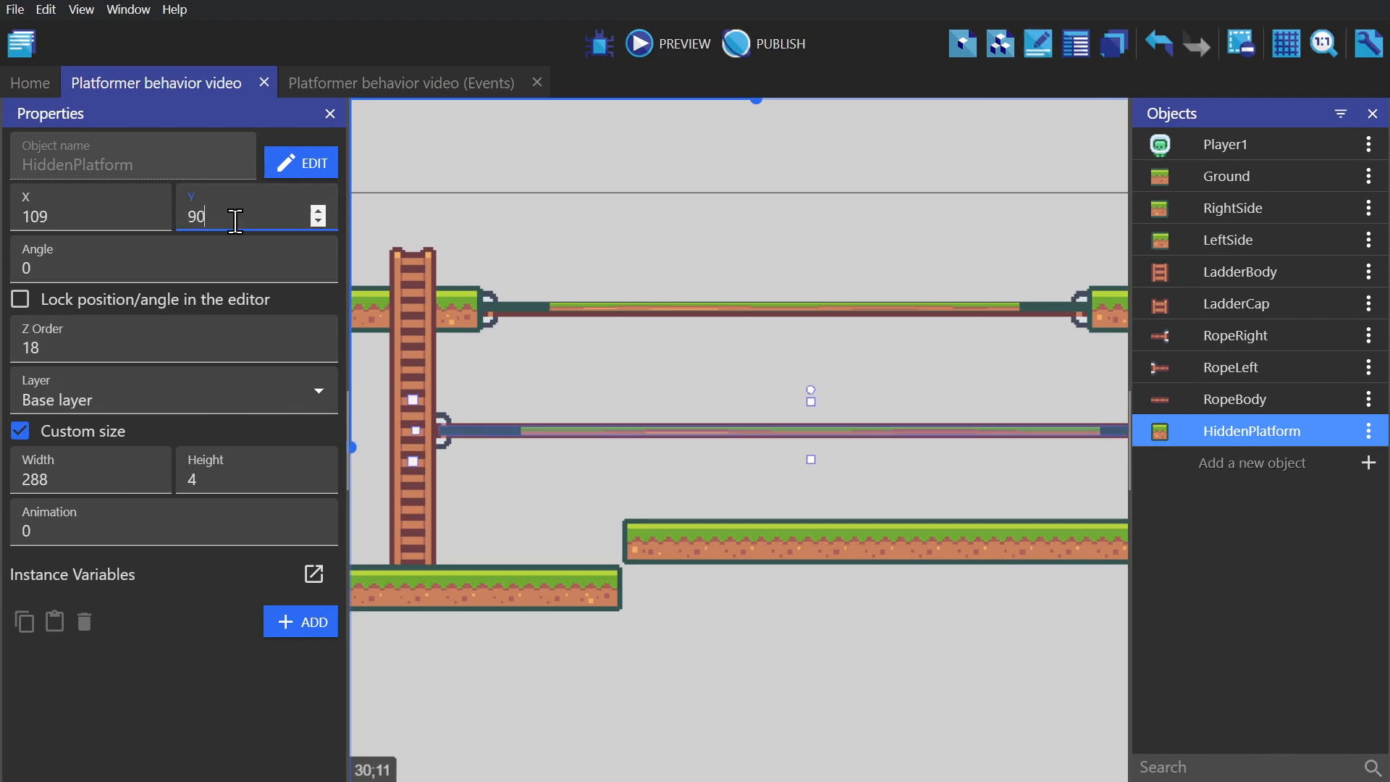
- Position the hidden platform at X 109, Y 90 with custom size 288 by 4
{"action": "left_click", "coordinate": [637, 43]}
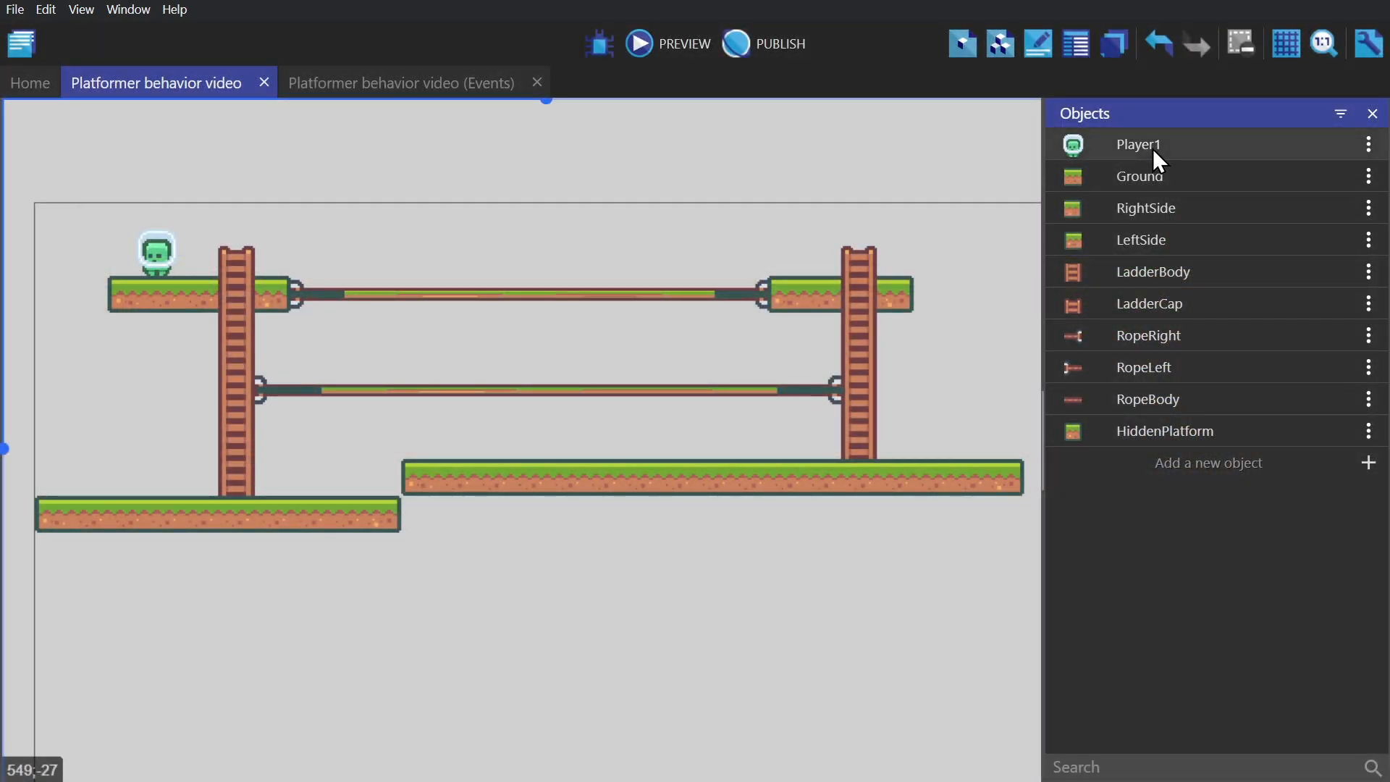
- Give Player1's Run animation a second frame, looping at 0.2 seconds per frame
{"action": "double_click", "coordinate": [1137, 145]}
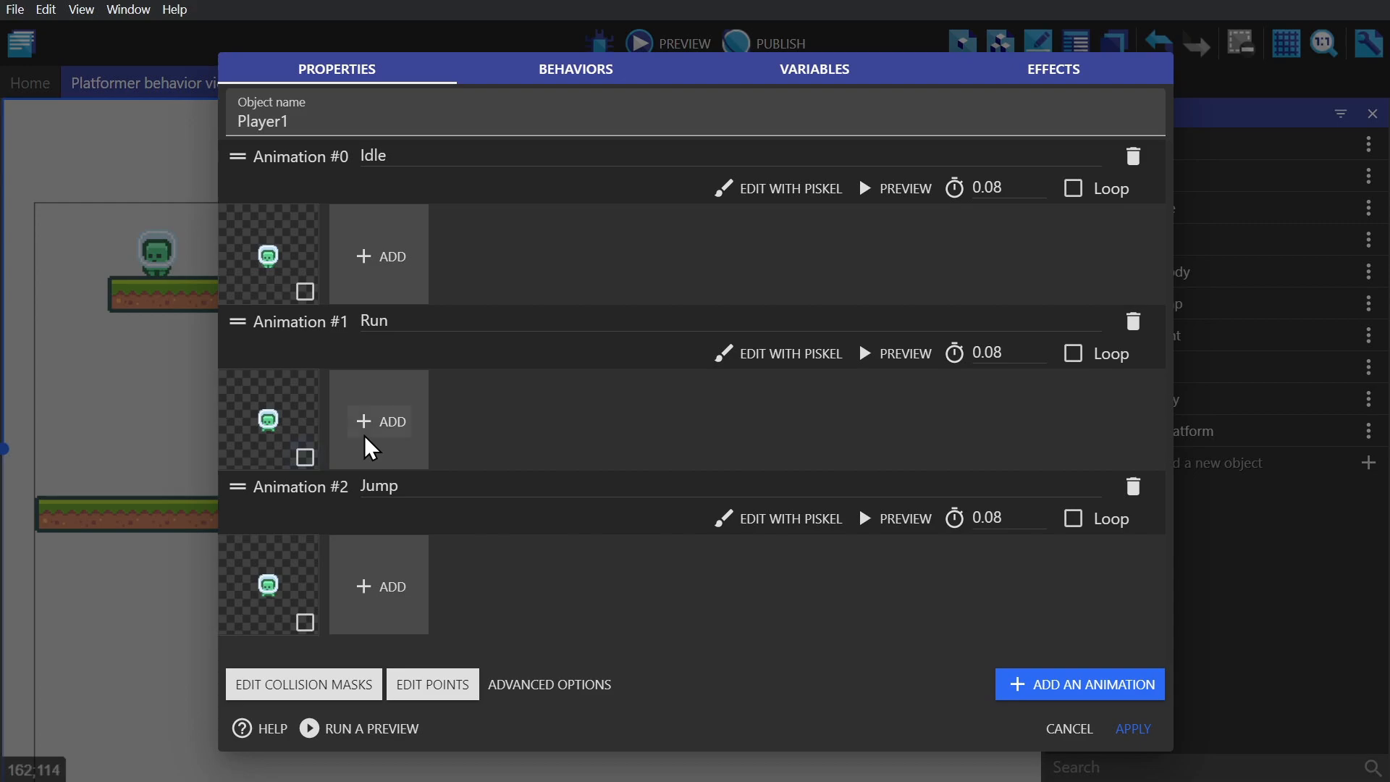
{"action": "left_click", "coordinate": [379, 421]}
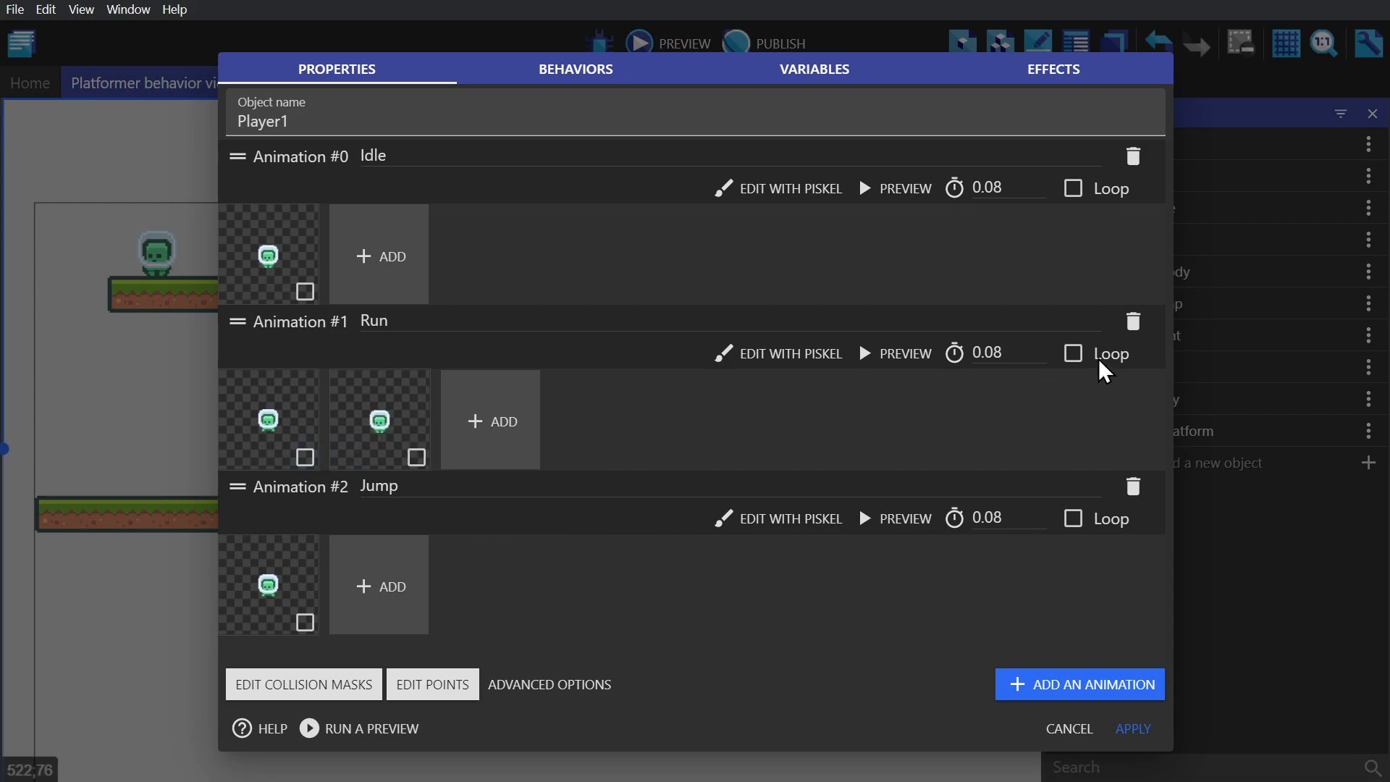
{"action": "left_click", "coordinate": [1071, 352]}
{"action": "type", "text": "0.2"}
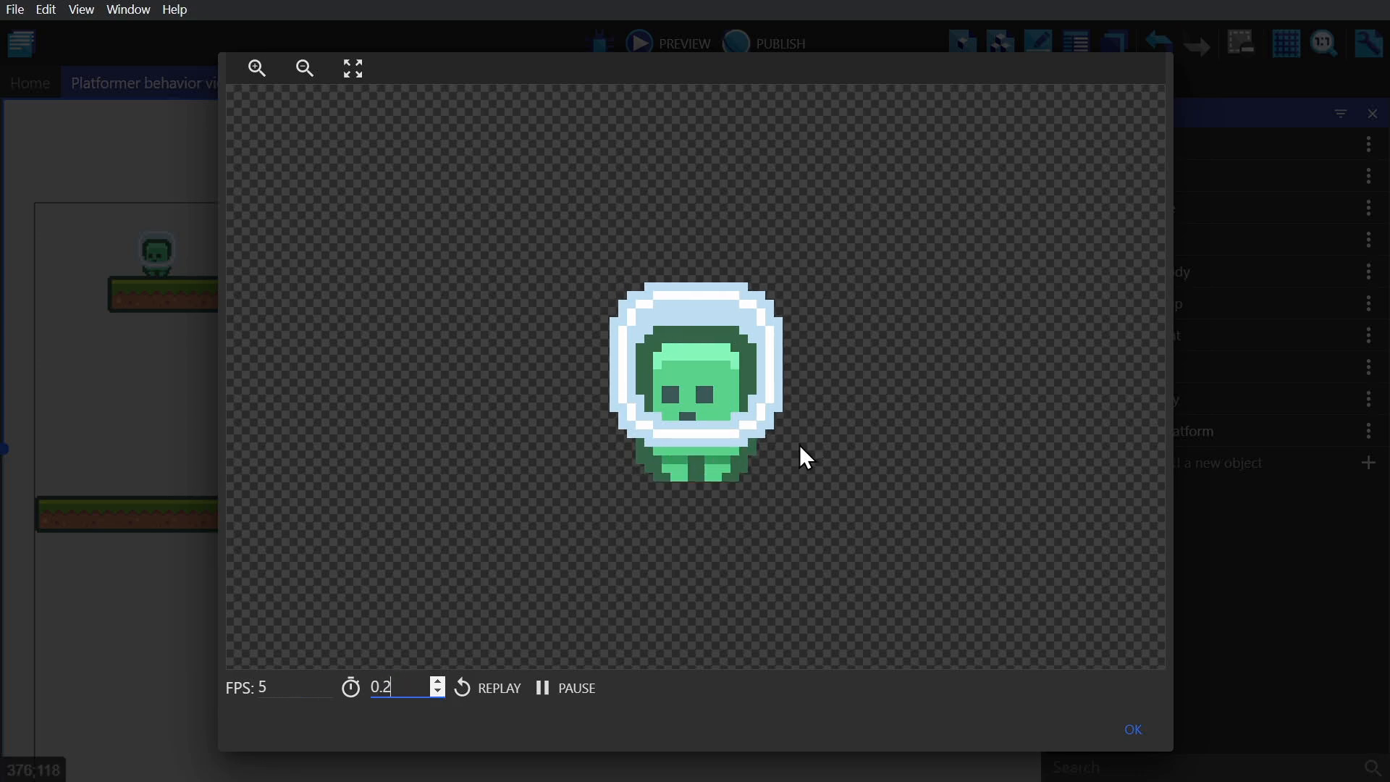
{"action": "left_click", "coordinate": [1131, 730]}
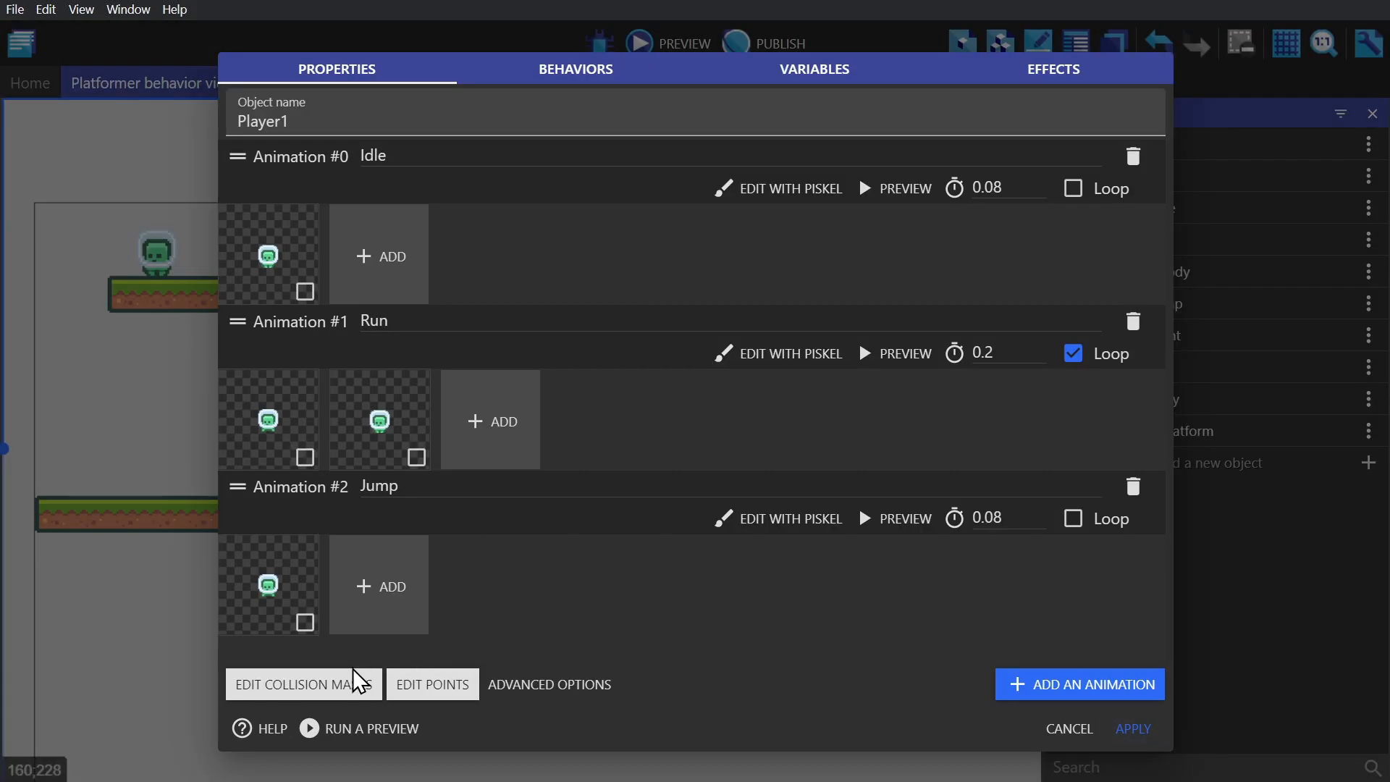
- Inspect Player1's collision masks and close the mask editor
{"action": "left_click", "coordinate": [296, 684]}
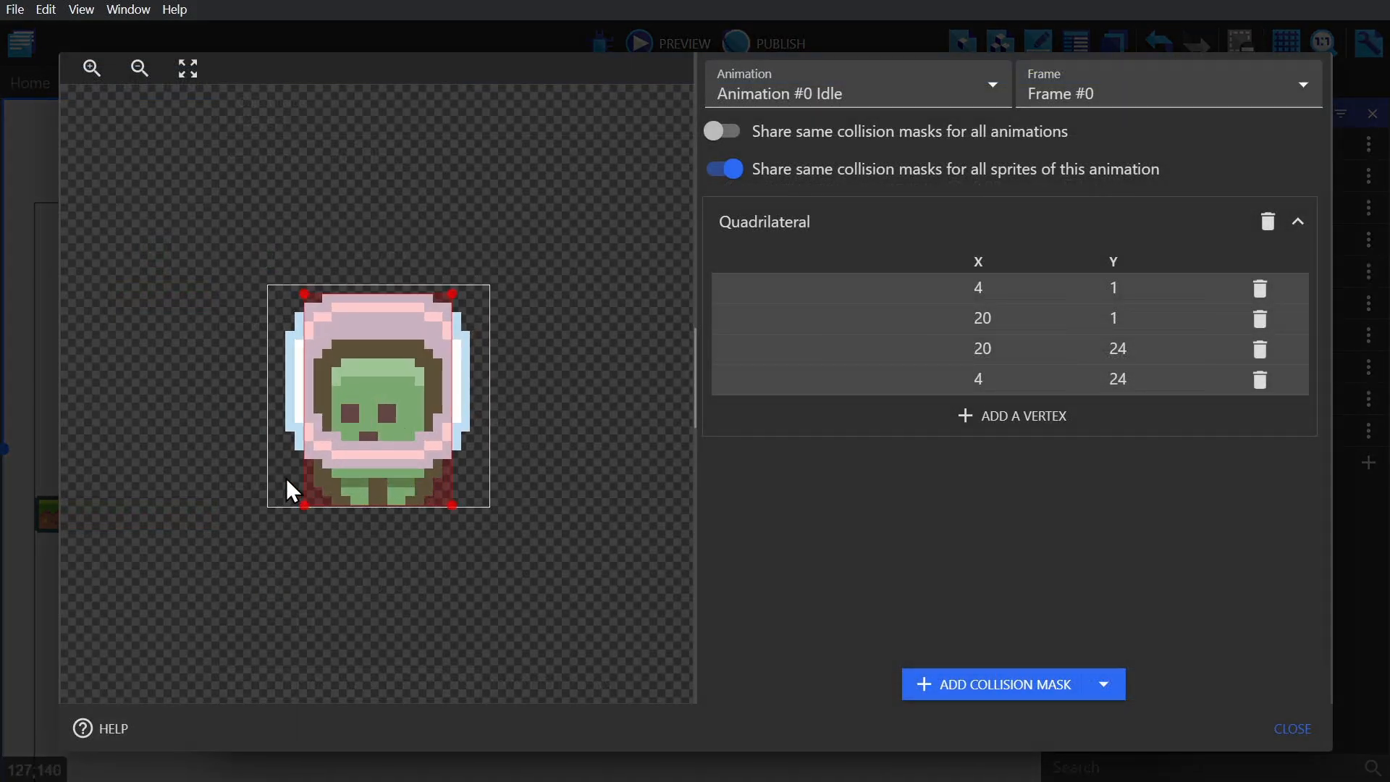
{"action": "left_click", "coordinate": [1291, 728]}
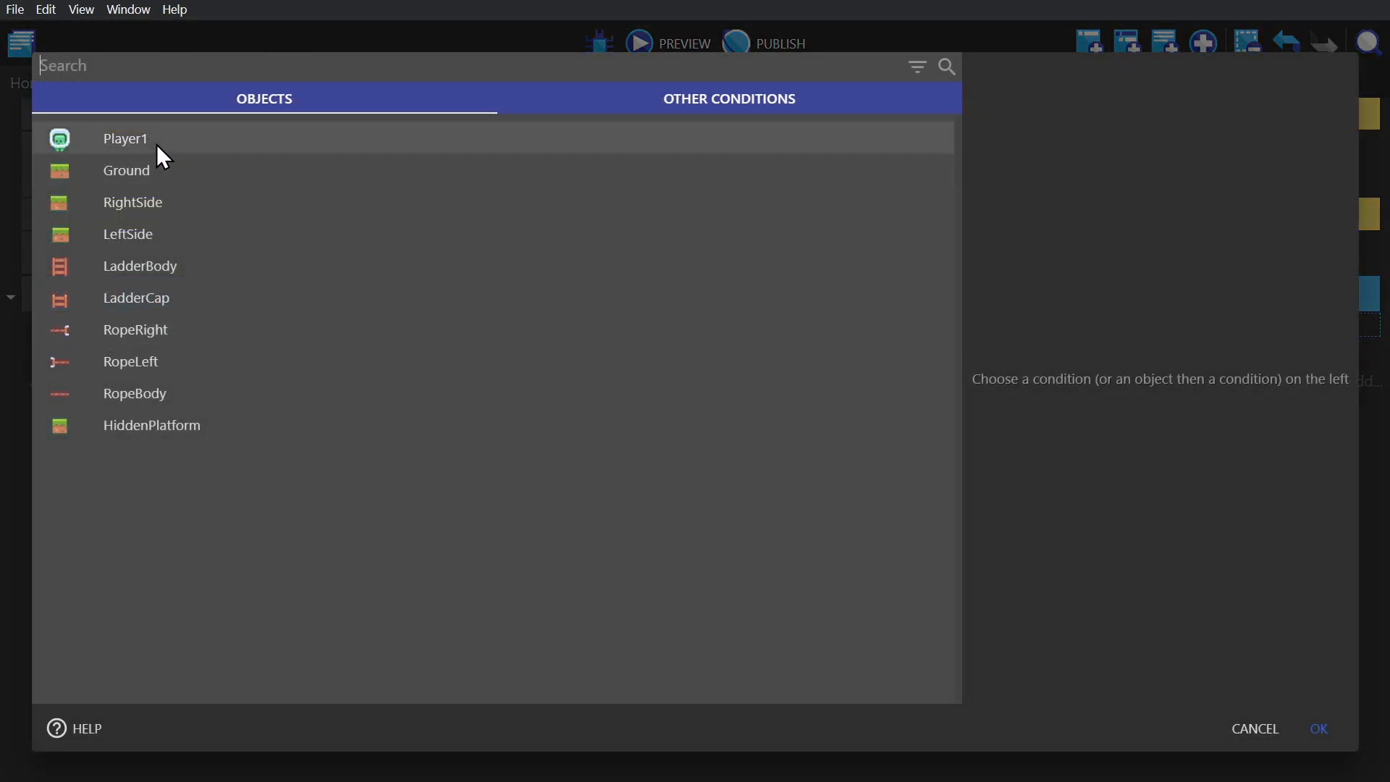
- Add a Player1 is jumping event with action Change the animation to "Jump"
{"action": "left_click", "coordinate": [124, 138]}
{"action": "type", "text": "a"}
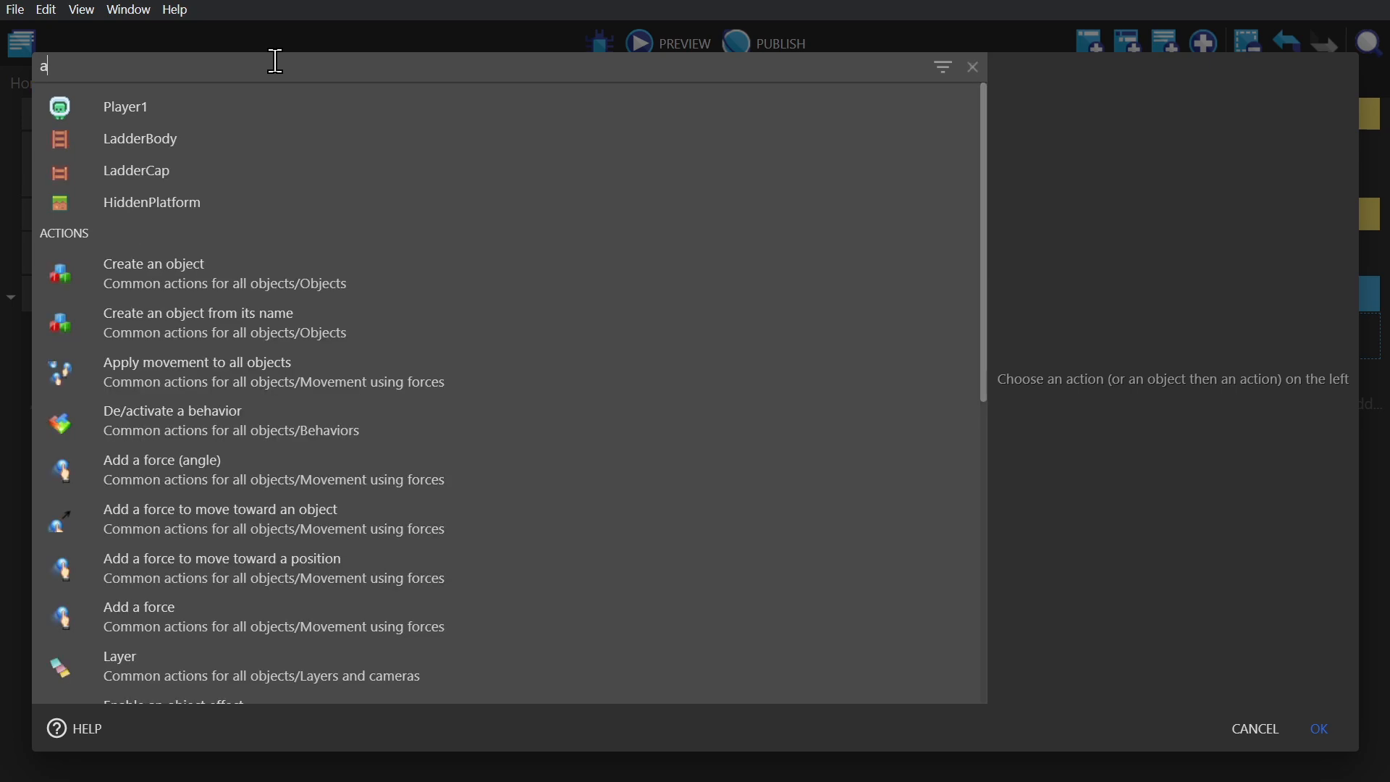
{"action": "type", "text": "nimat"}
{"action": "type", "text": "\"Jump\""}
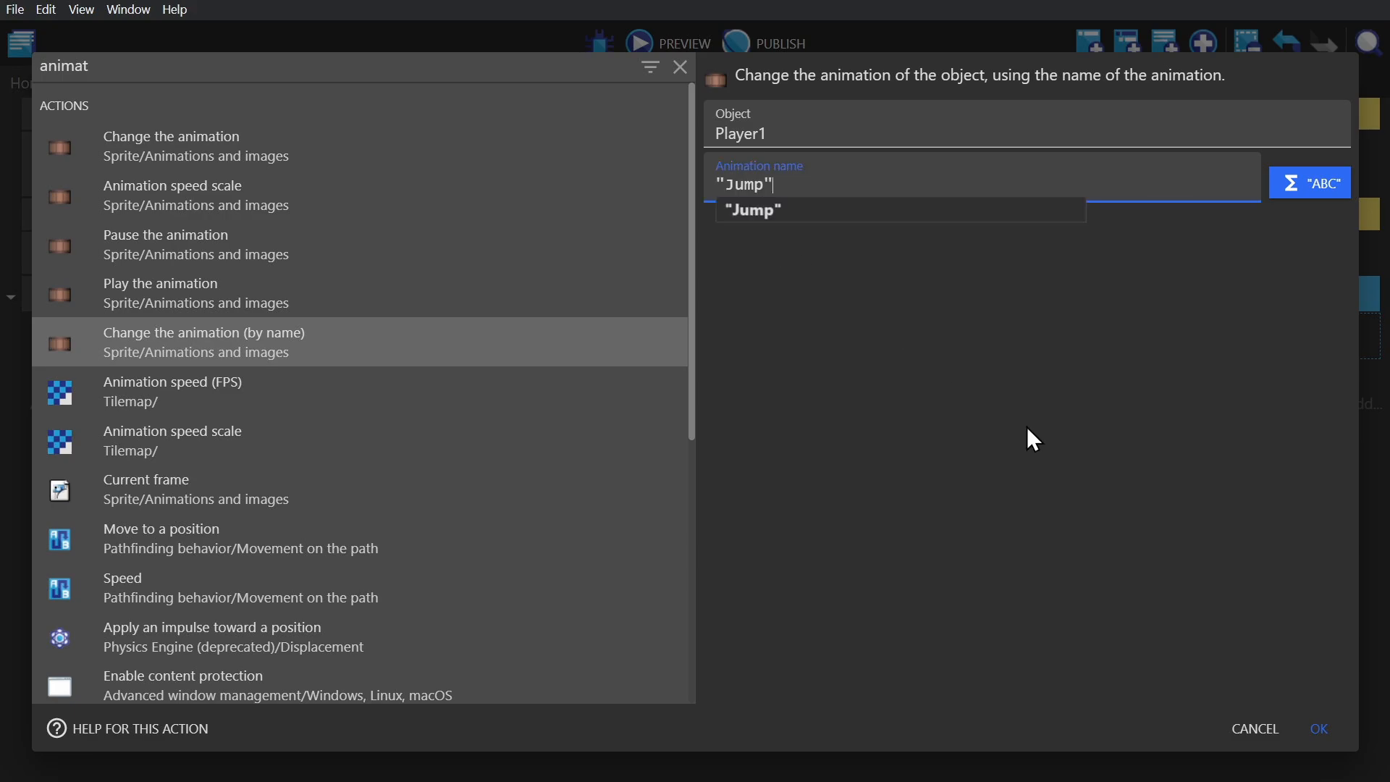
{"action": "left_click", "coordinate": [1318, 727]}
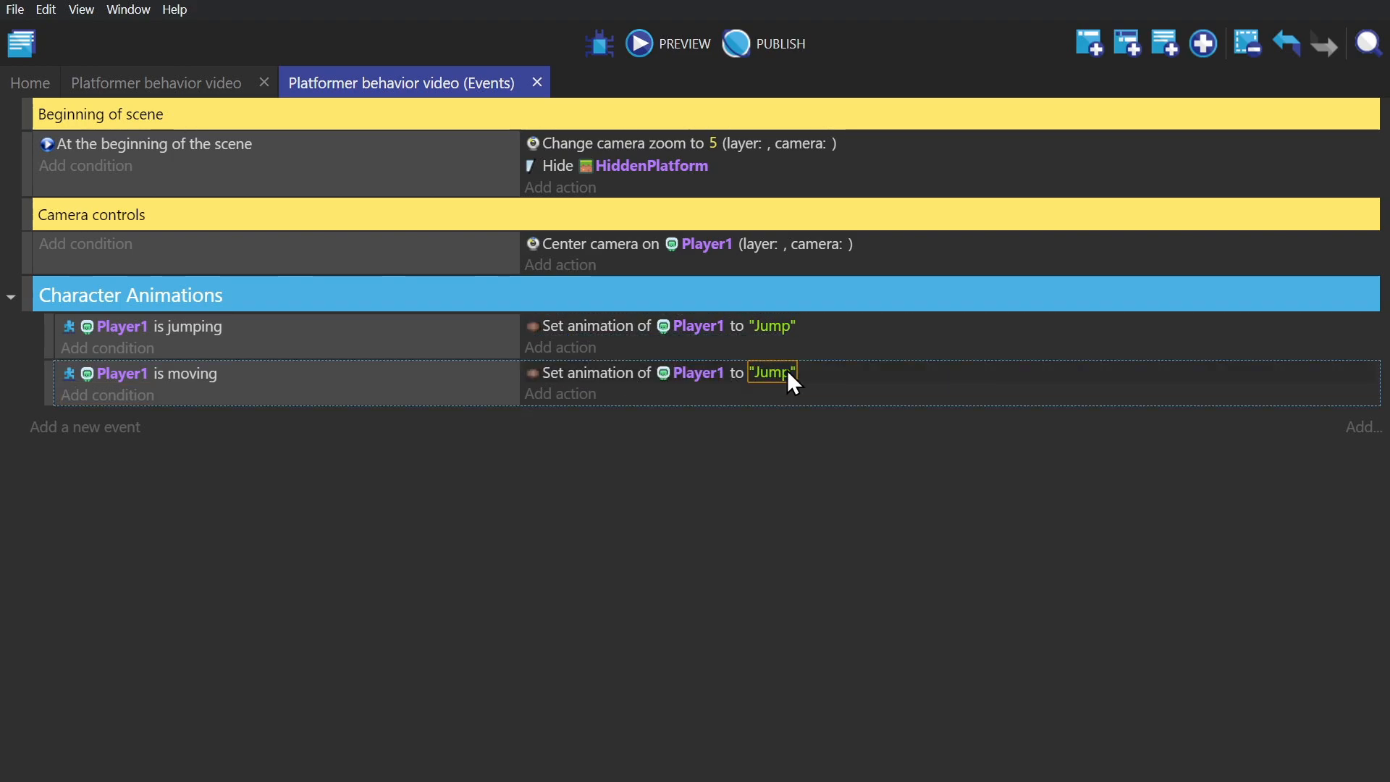
- Set the moving event's animation to Run, invert the moving condition, and set the third event's animation to Idle
{"action": "type", "text": "Run"}
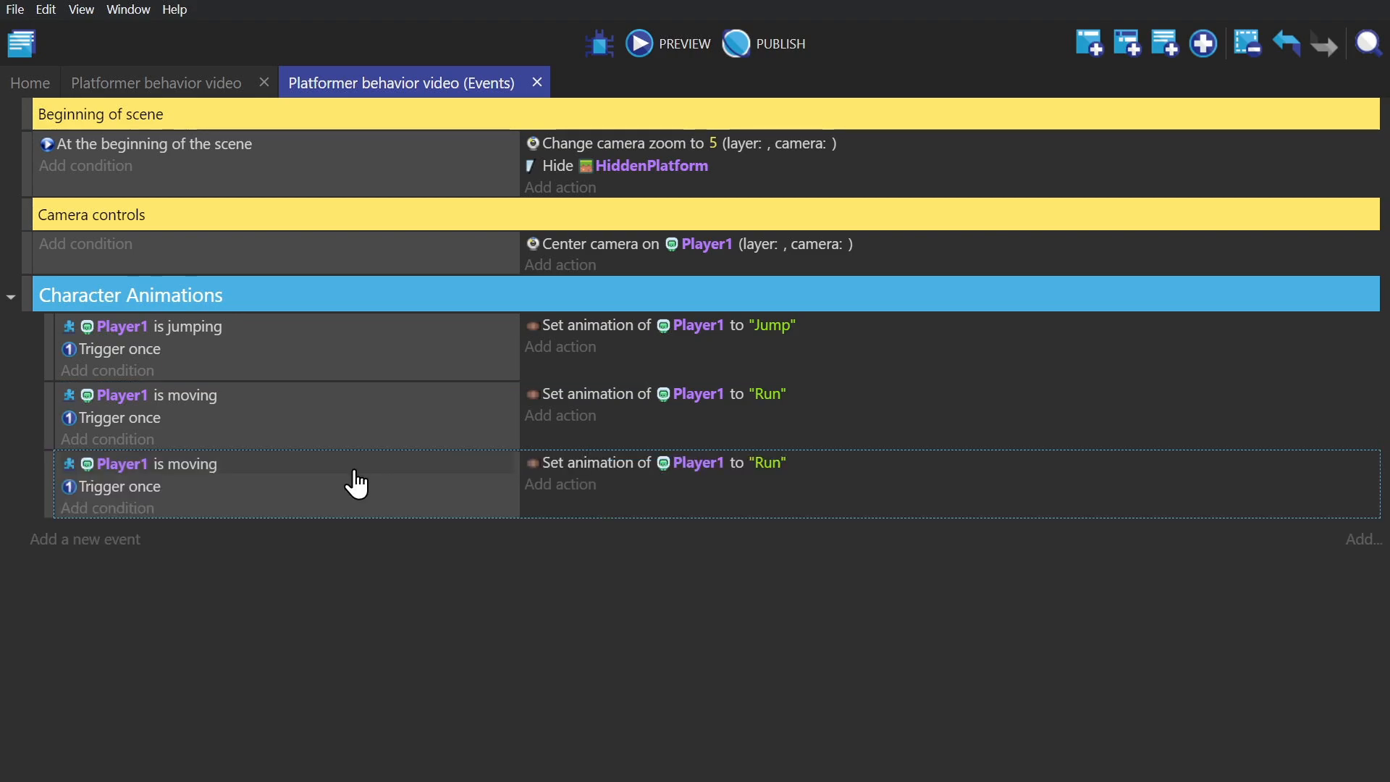
{"action": "right_click", "coordinate": [160, 463]}
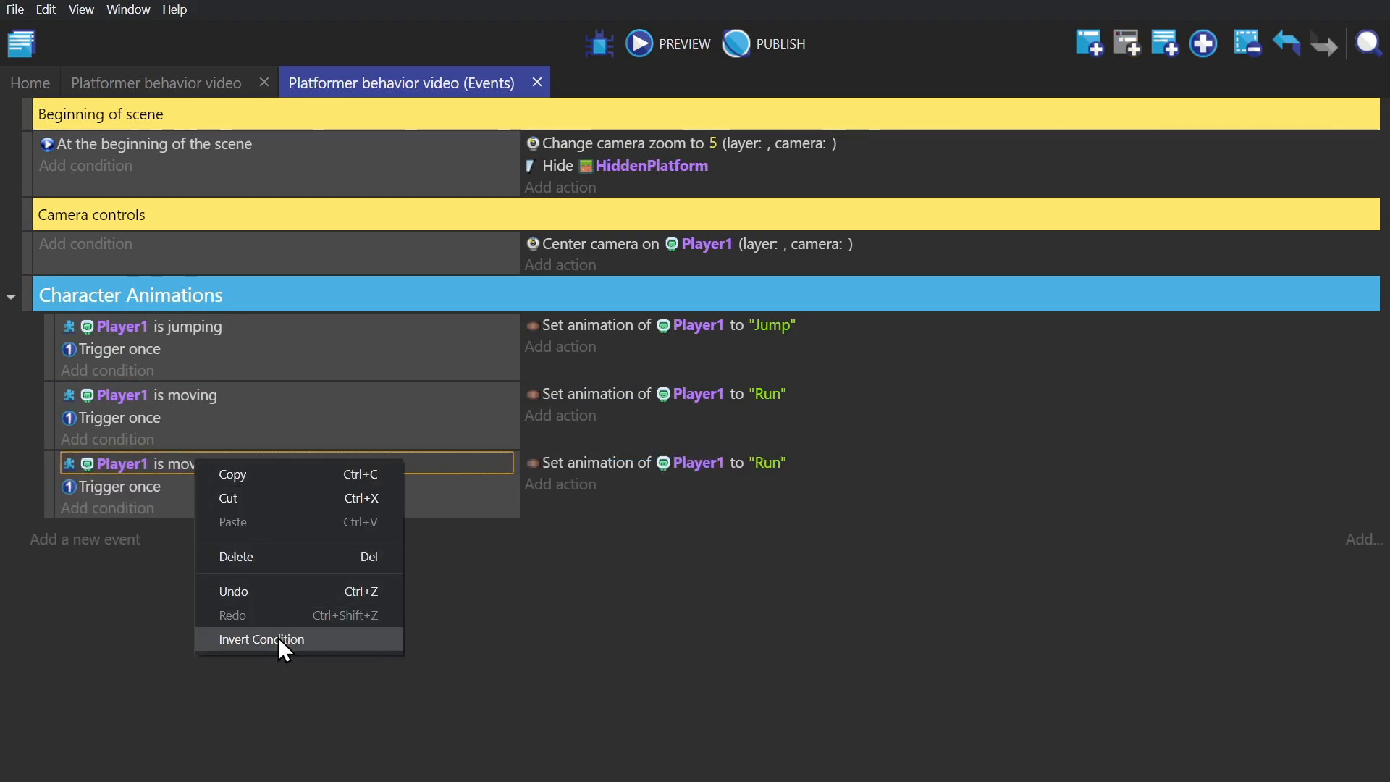
{"action": "left_click", "coordinate": [262, 639]}
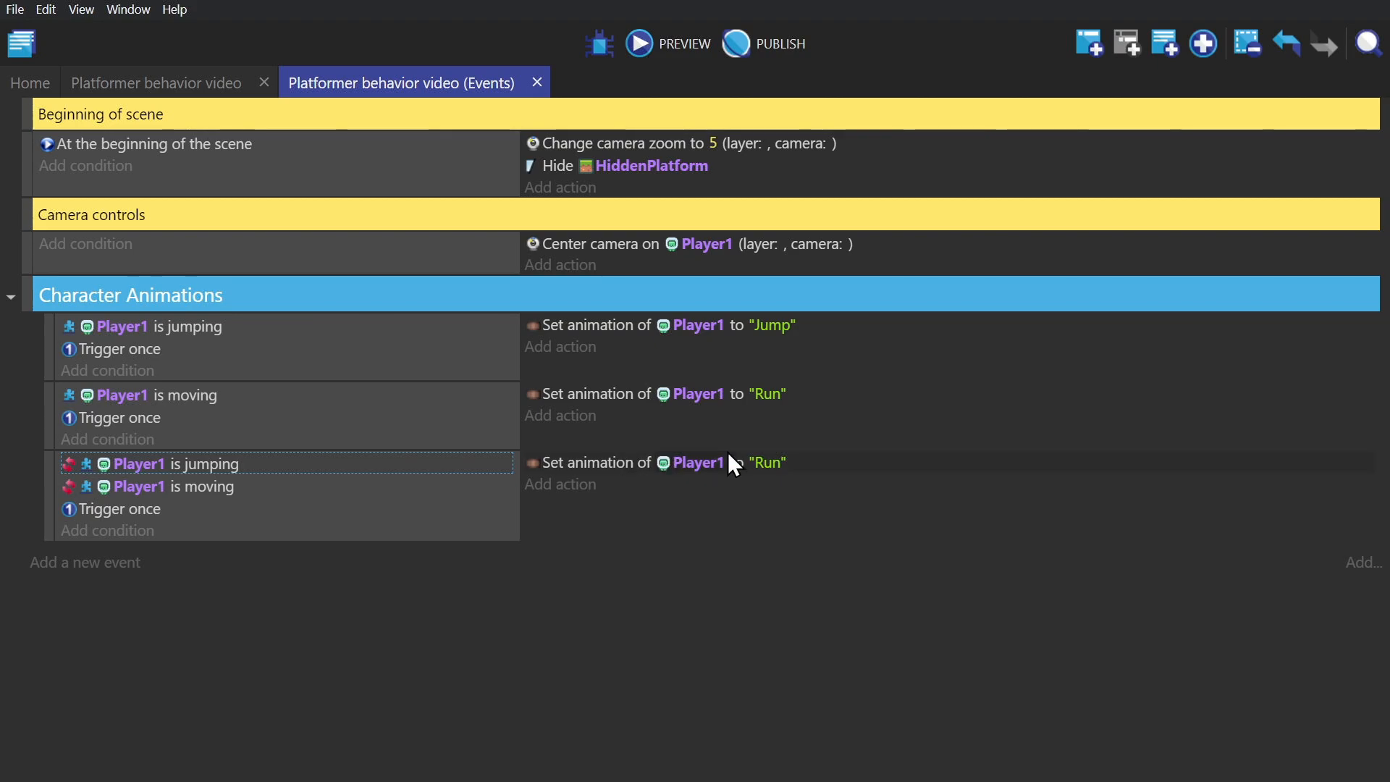
{"action": "left_click", "coordinate": [767, 462]}
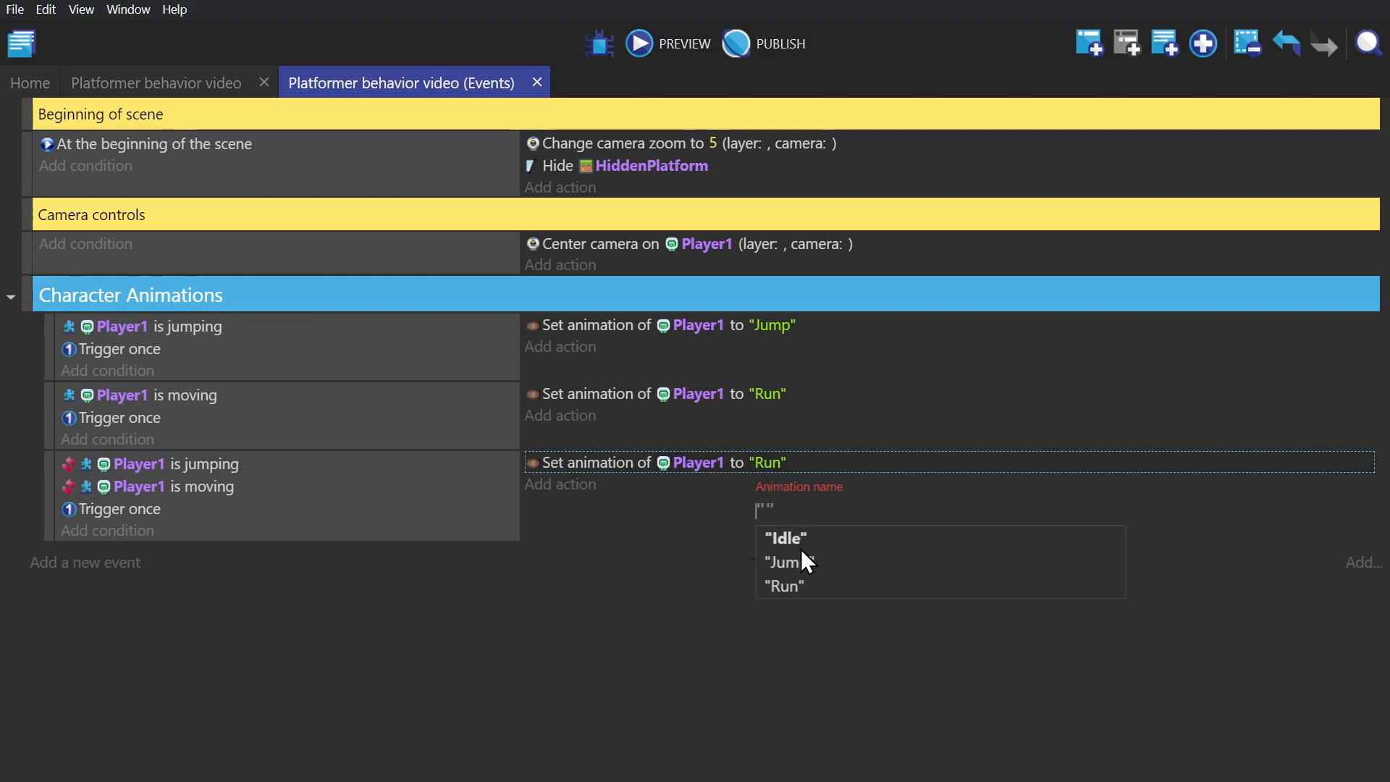
{"action": "left_click", "coordinate": [783, 537]}
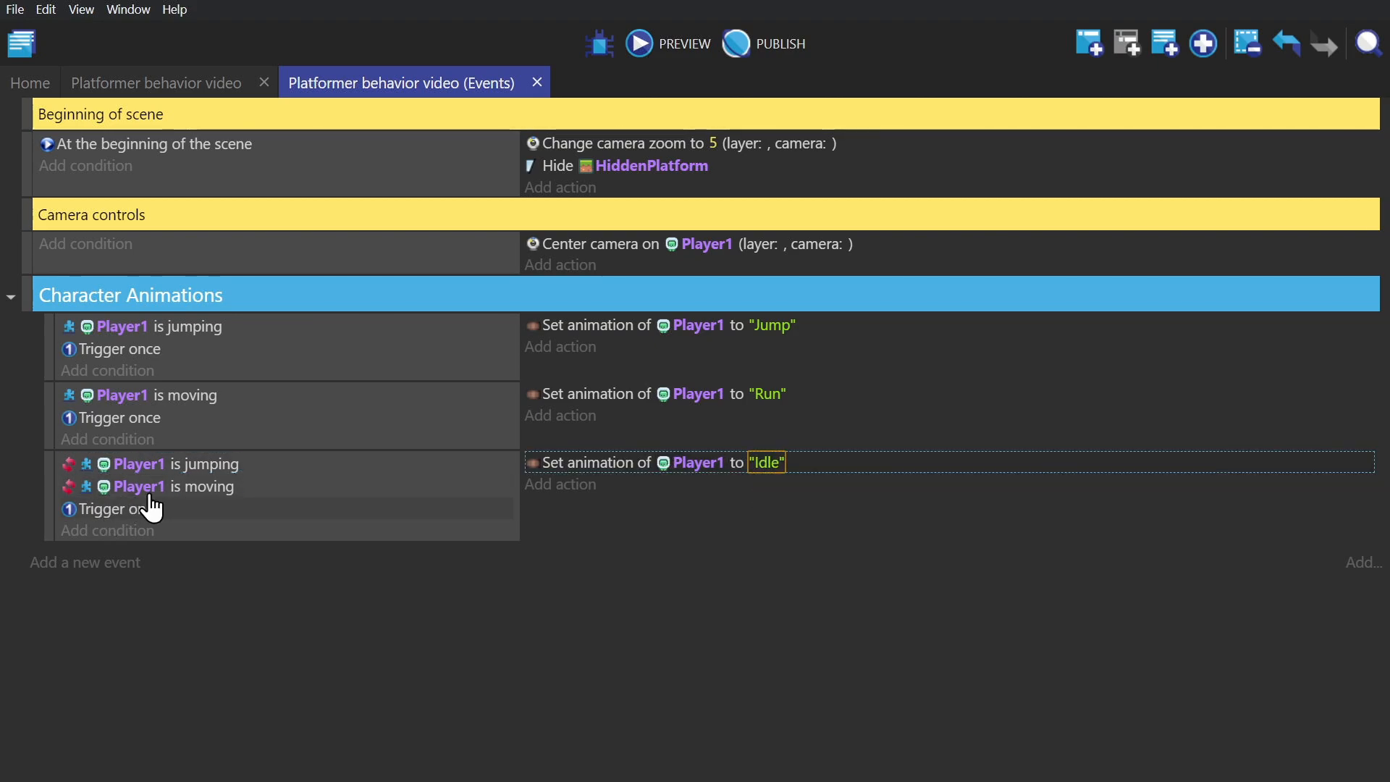